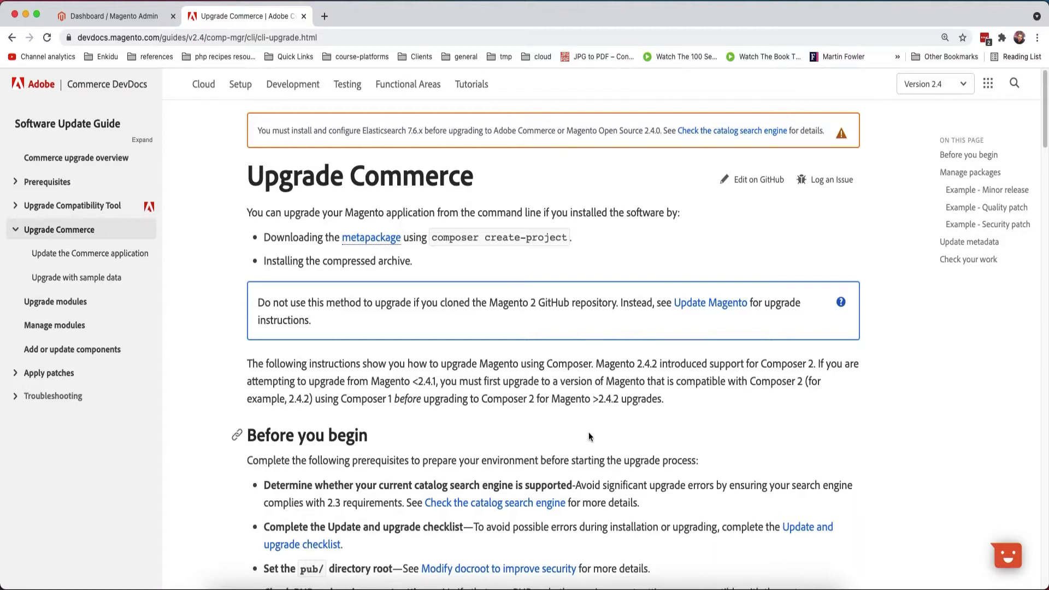
mouse_move(585, 434)
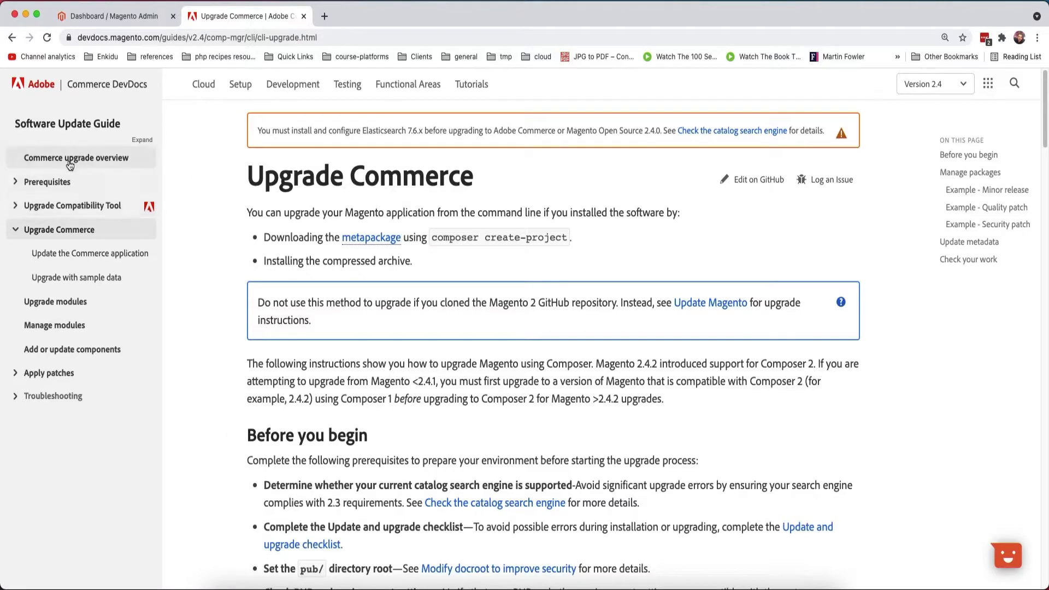
Run bin/magento -V to confirm Magento 2.4.1, then return to the upgrade docs.
double_click(435, 176)
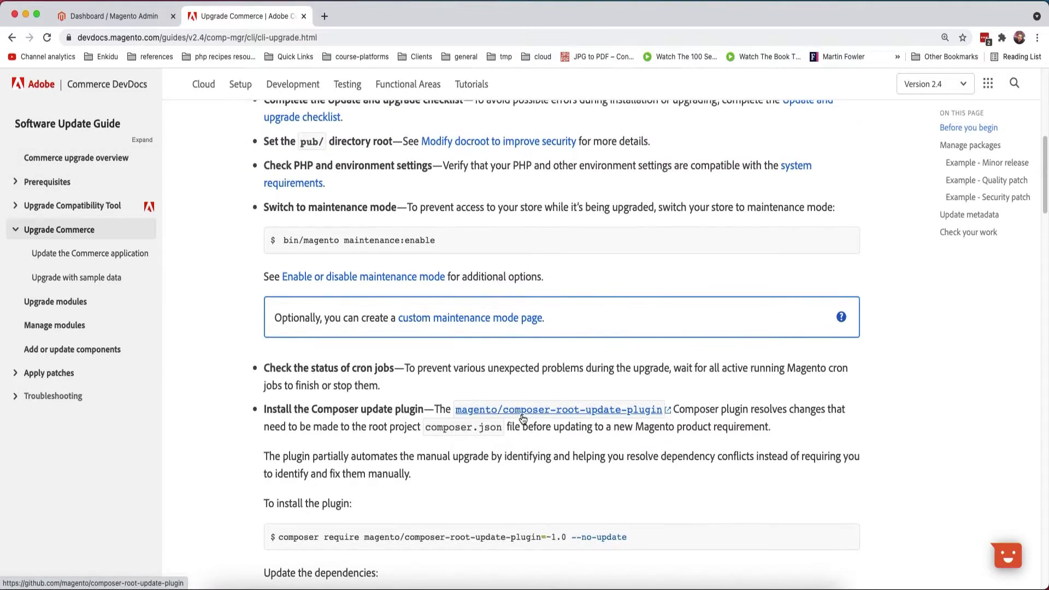
scroll("down", 3)
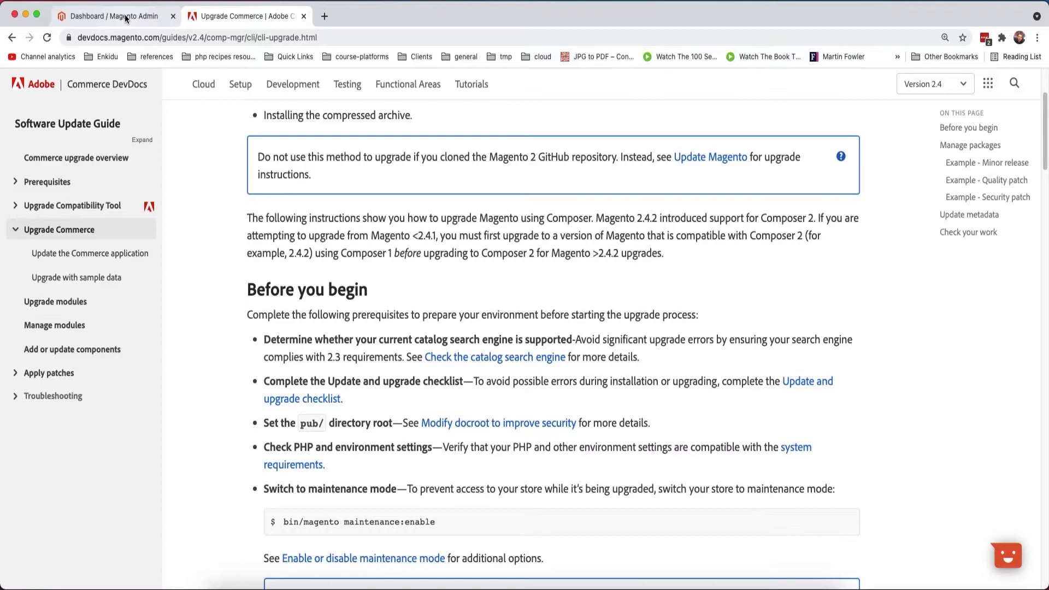
left_click(114, 15)
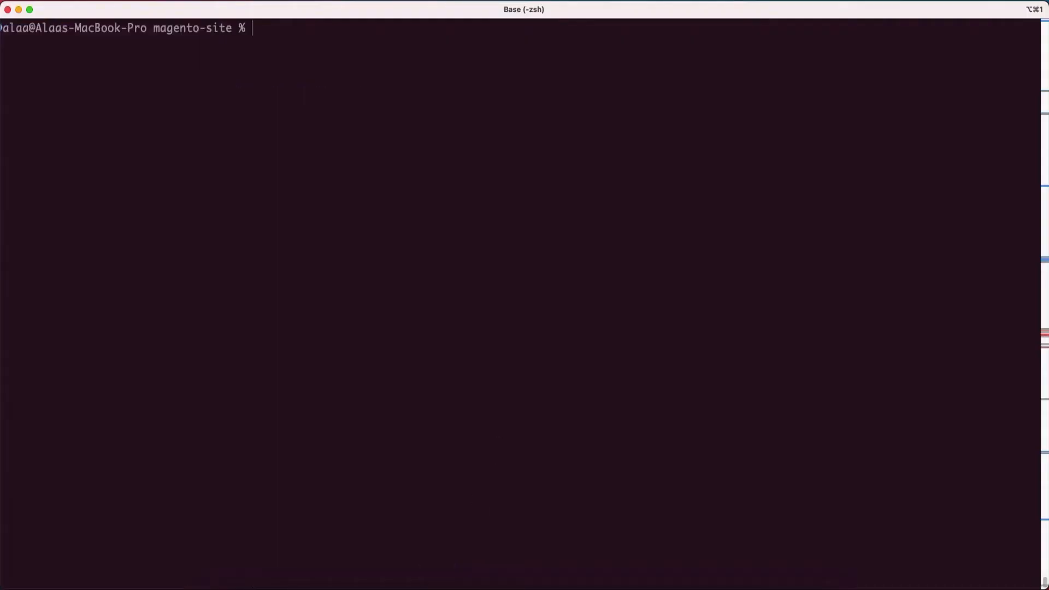
type("bin/ma")
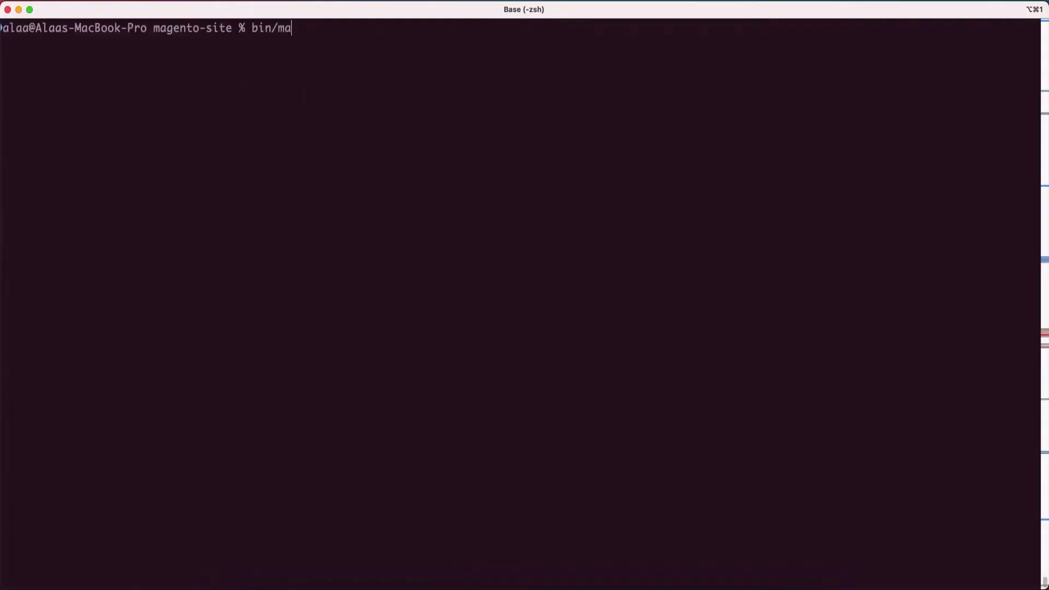
type("gento -V")
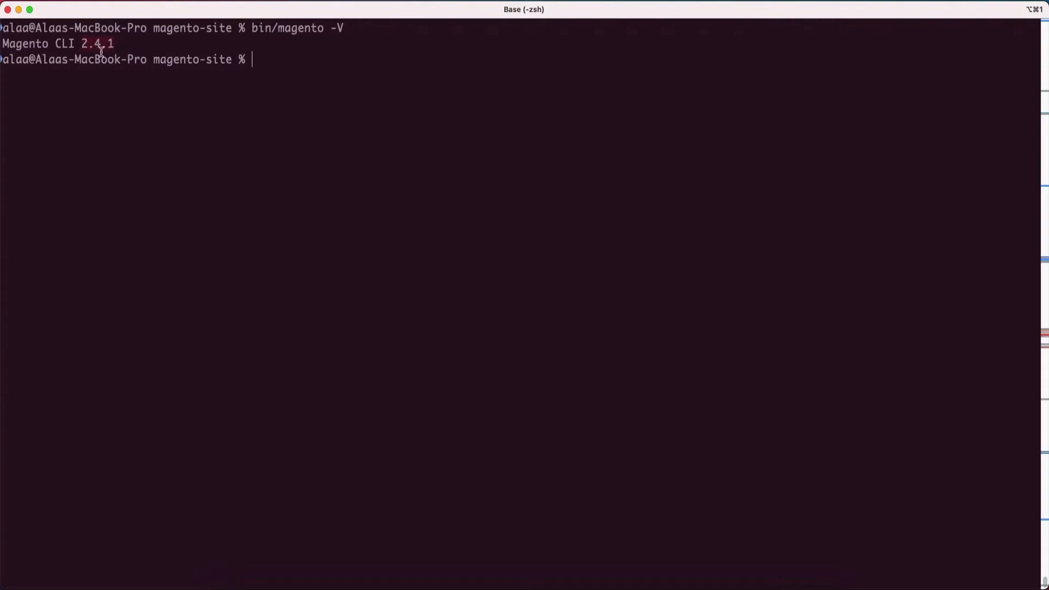
mouse_move(472, 585)
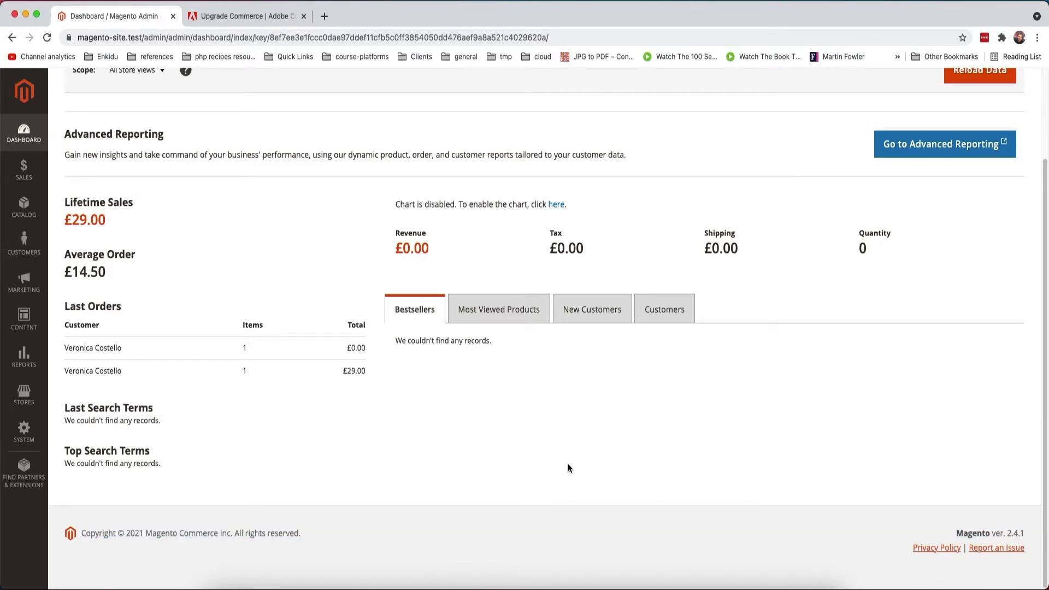
left_click(245, 15)
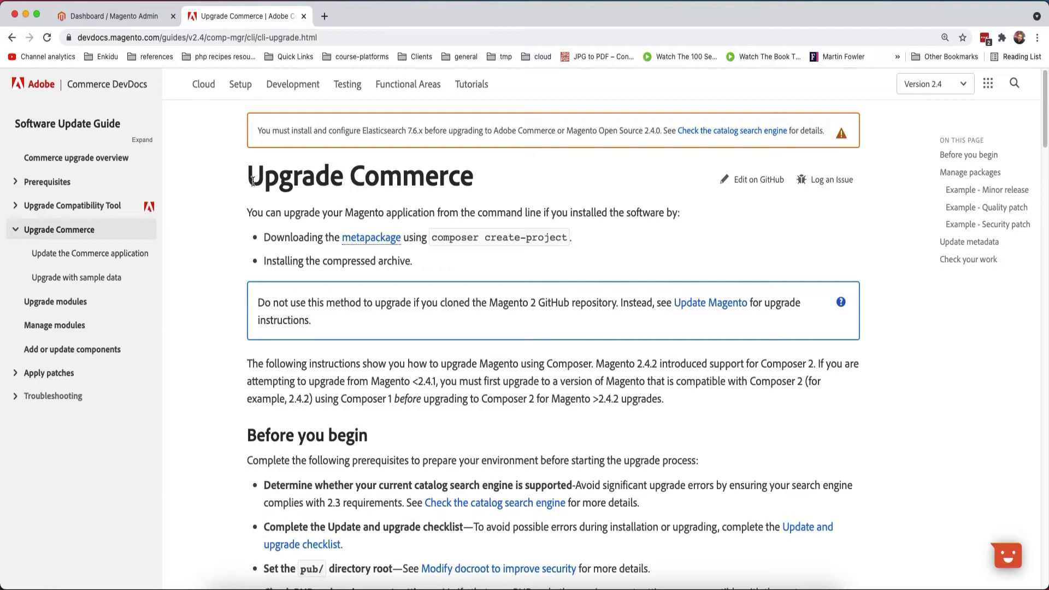
Read the Before you begin steps, from maintenance:enable to the composer require plugin.
triple_click(360, 175)
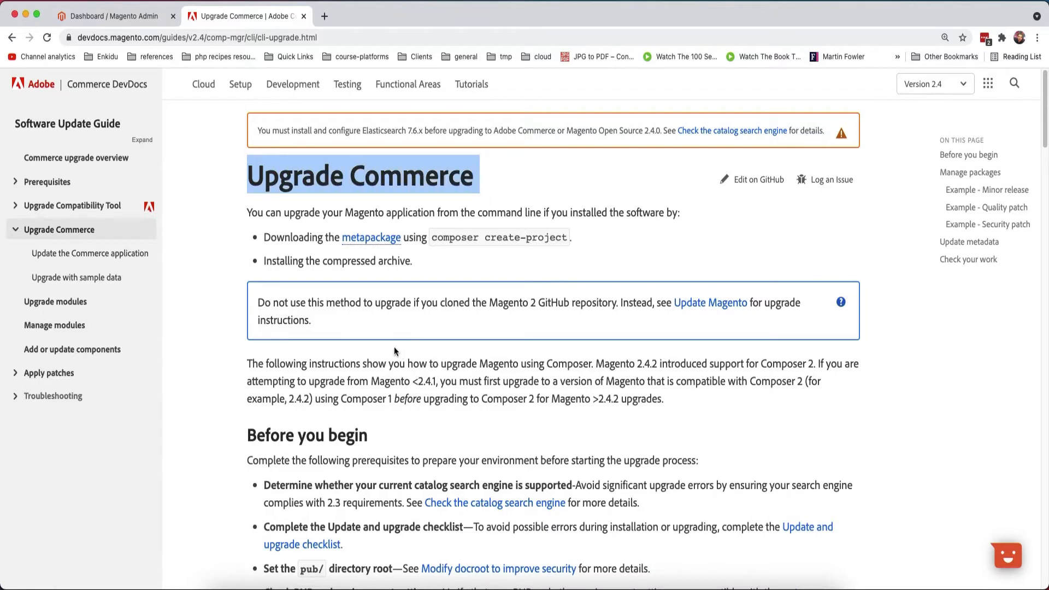
mouse_move(270, 339)
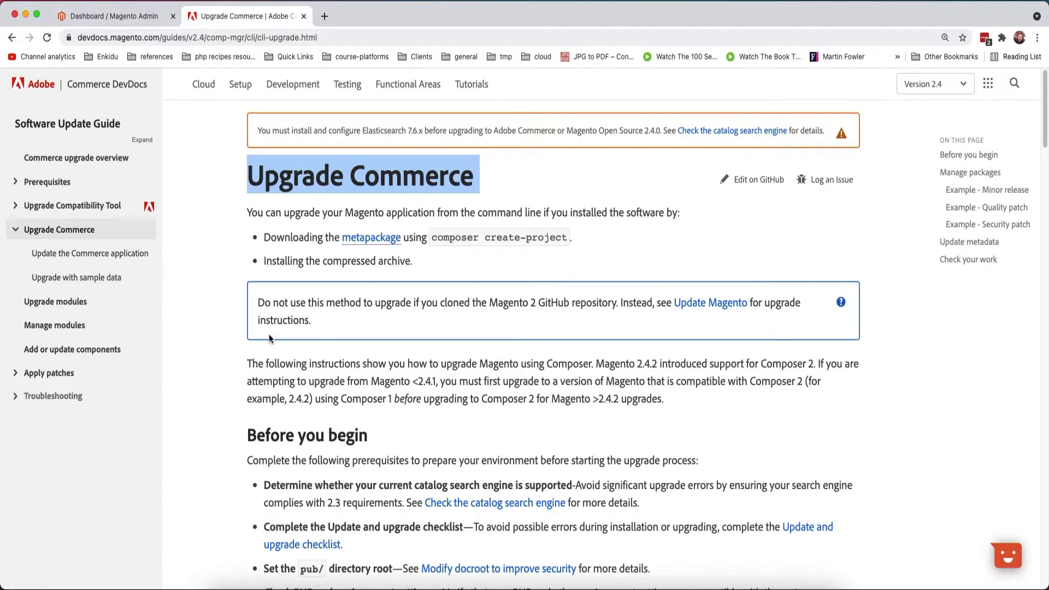
scroll("down", 3)
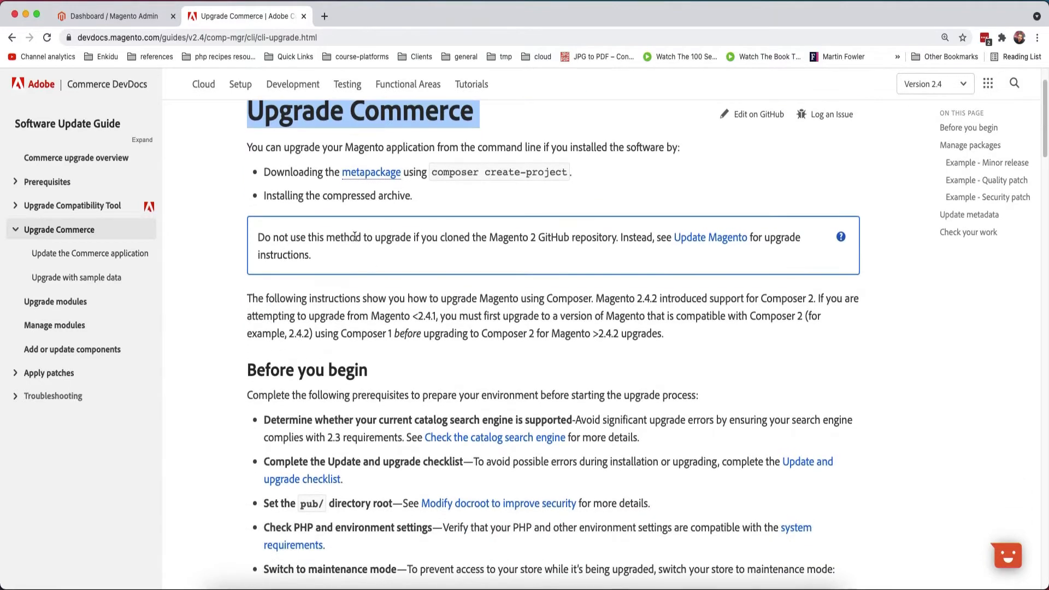
scroll("down", 3)
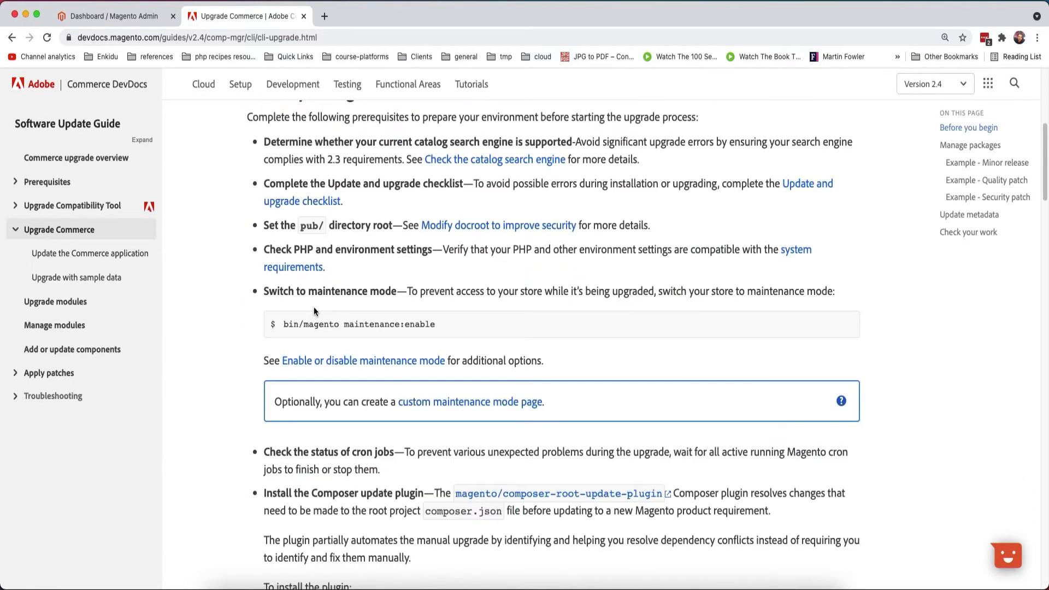
scroll("down", 3)
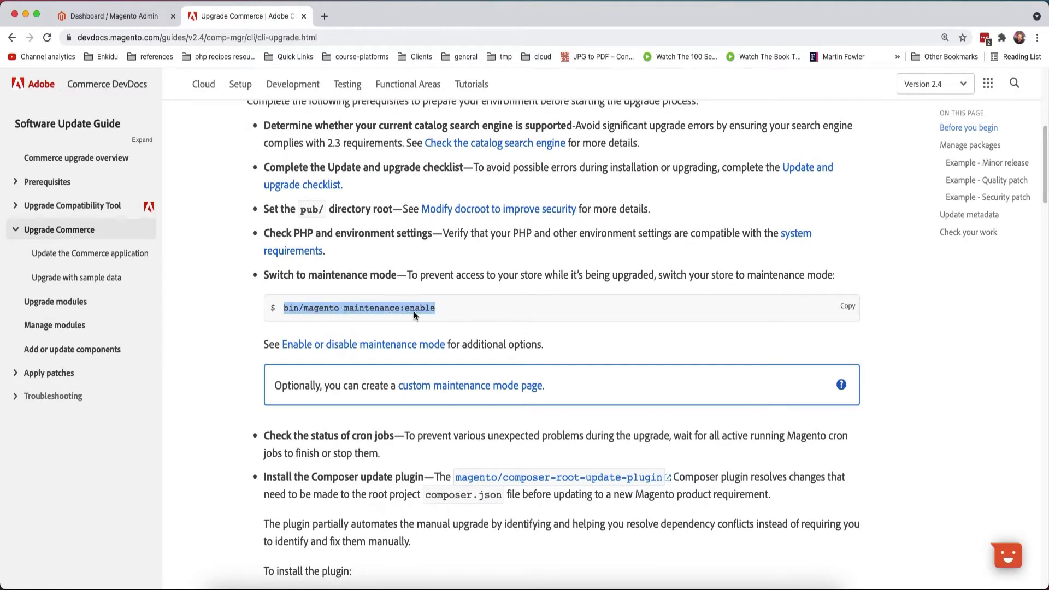
mouse_move(426, 314)
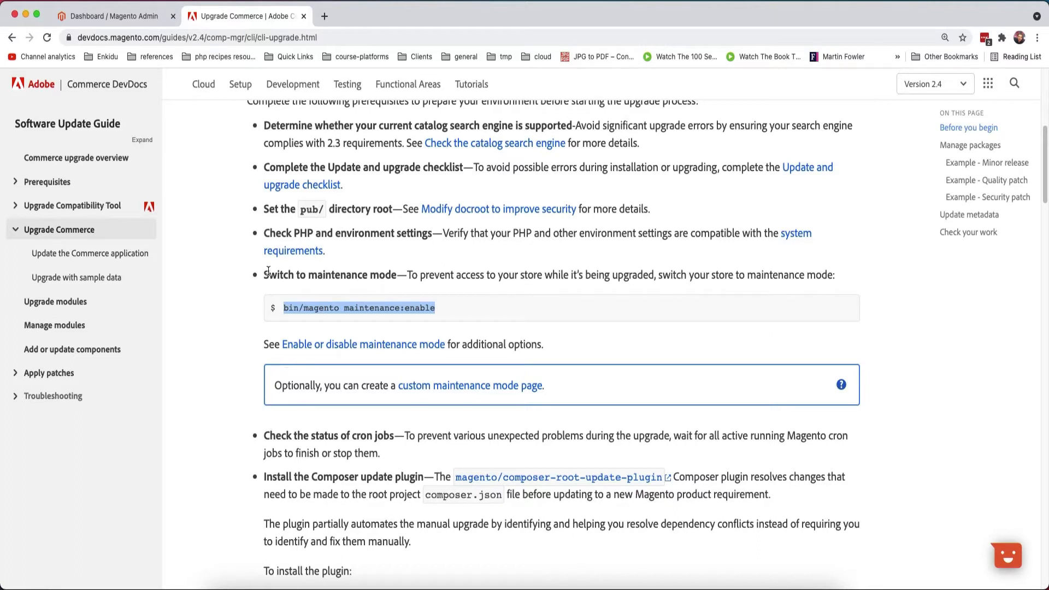
mouse_move(271, 380)
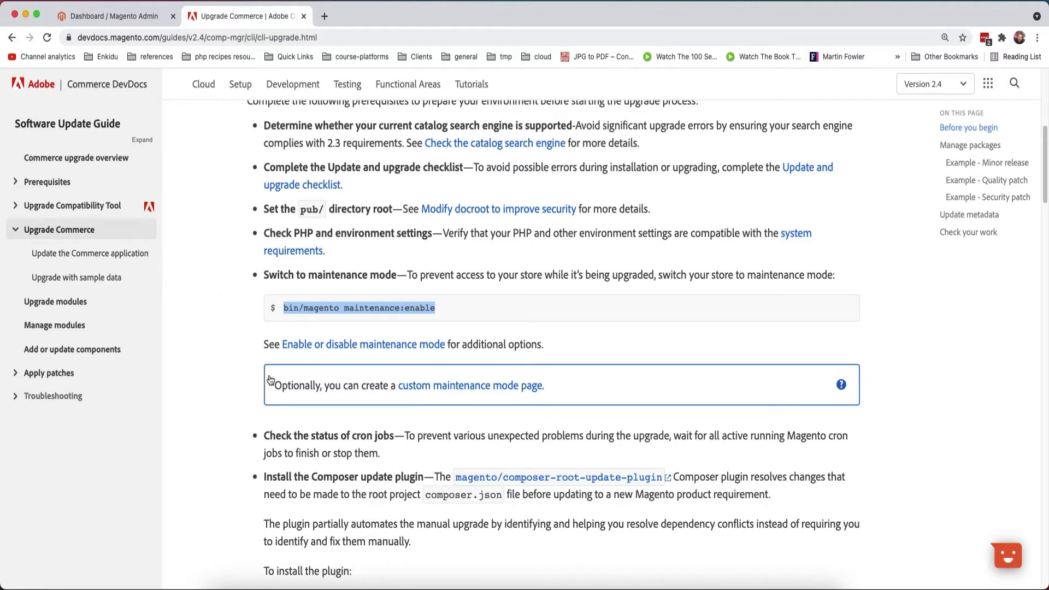
mouse_move(748, 236)
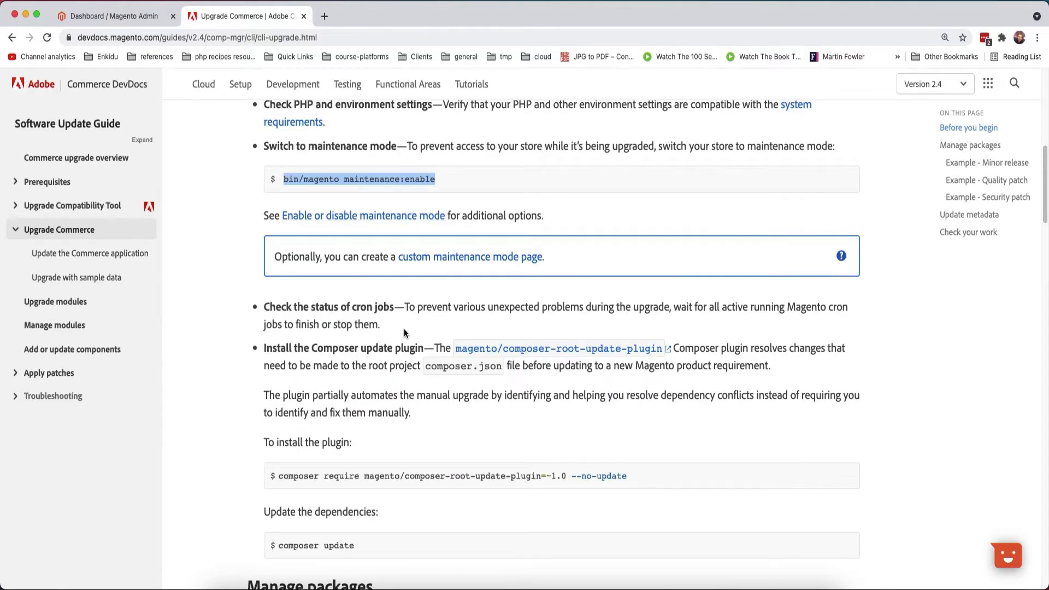
scroll("down", 3)
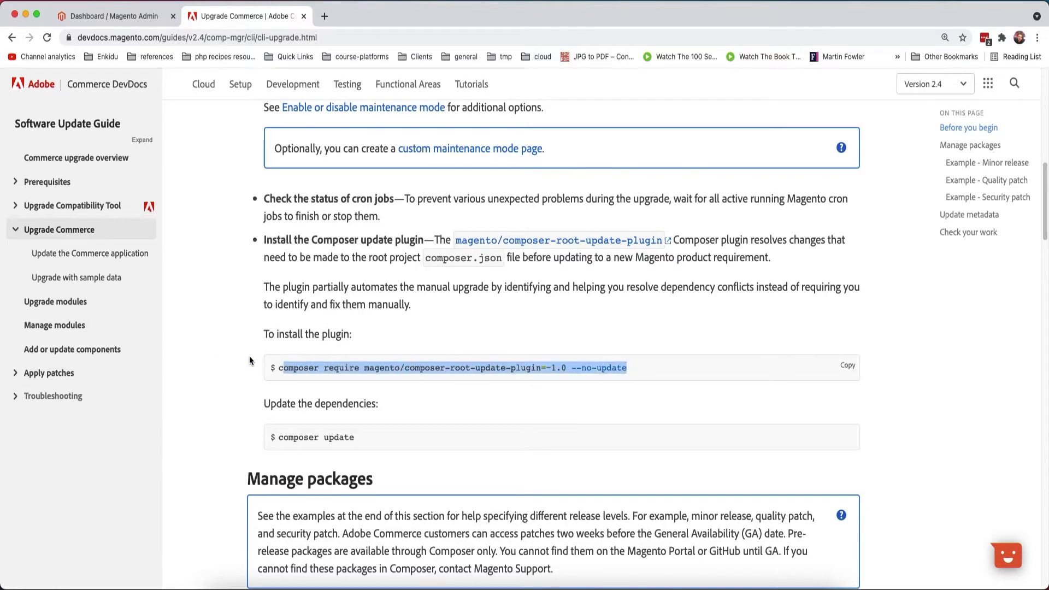
scroll("down", 3)
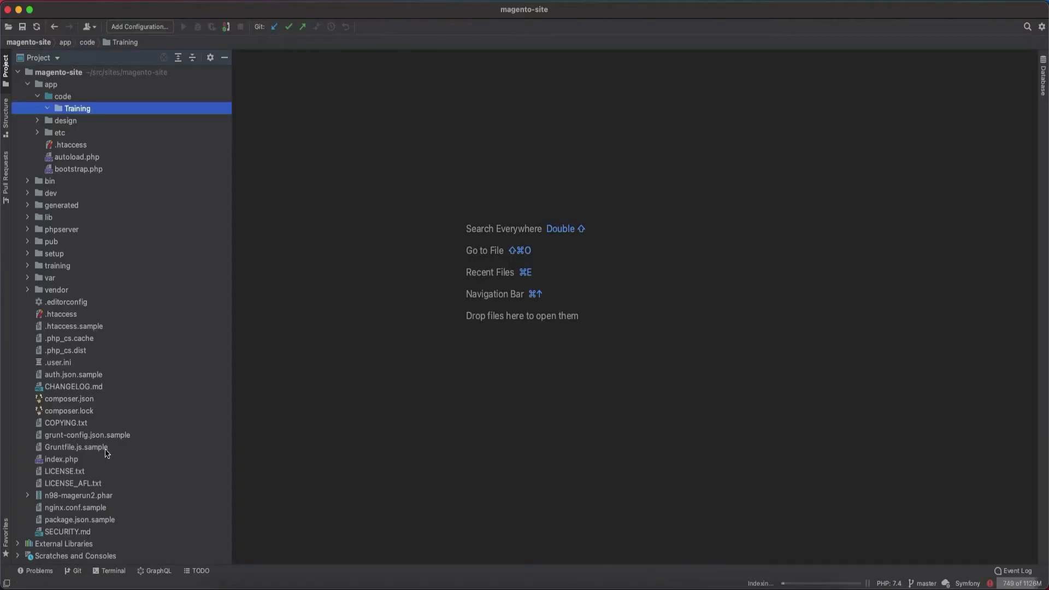
Open composer.json, showing magento/composer-root-update-plugin already required.
double_click(68, 398)
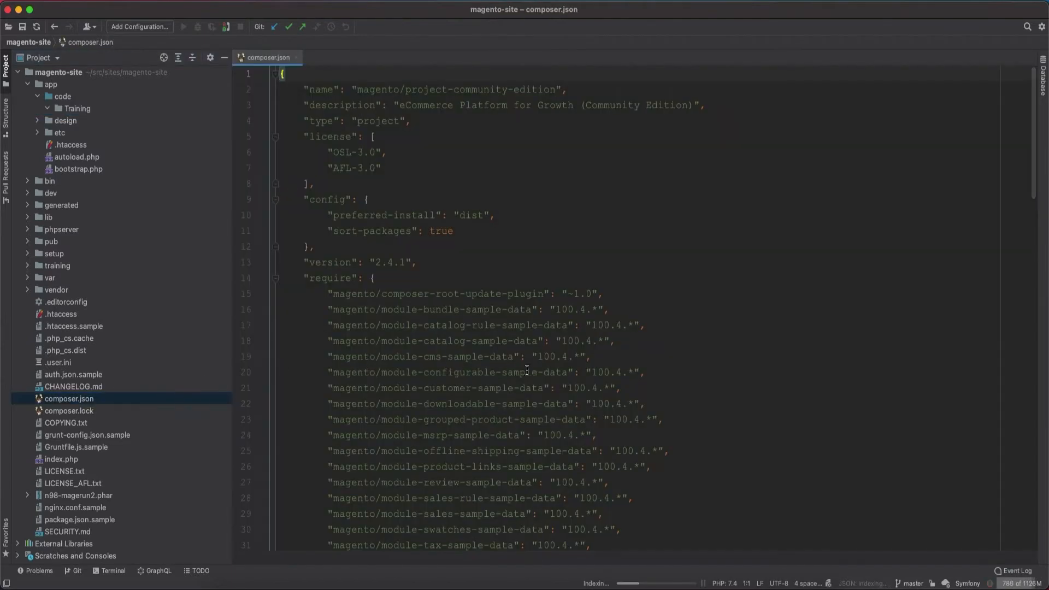
double_click(438, 292)
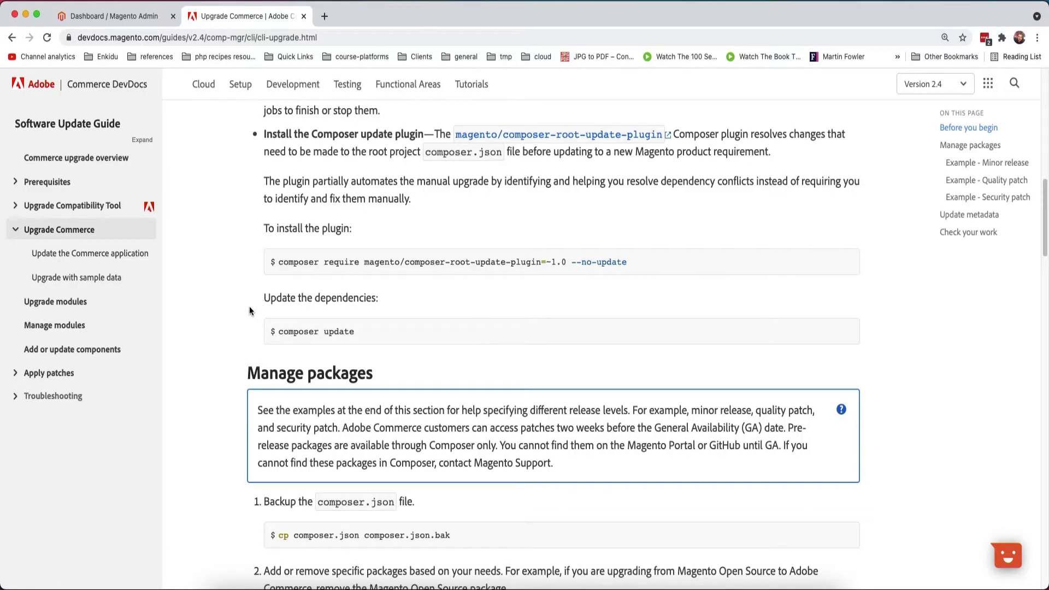
Highlight the composer update command and the cp composer.json backup command.
scroll("down", 3)
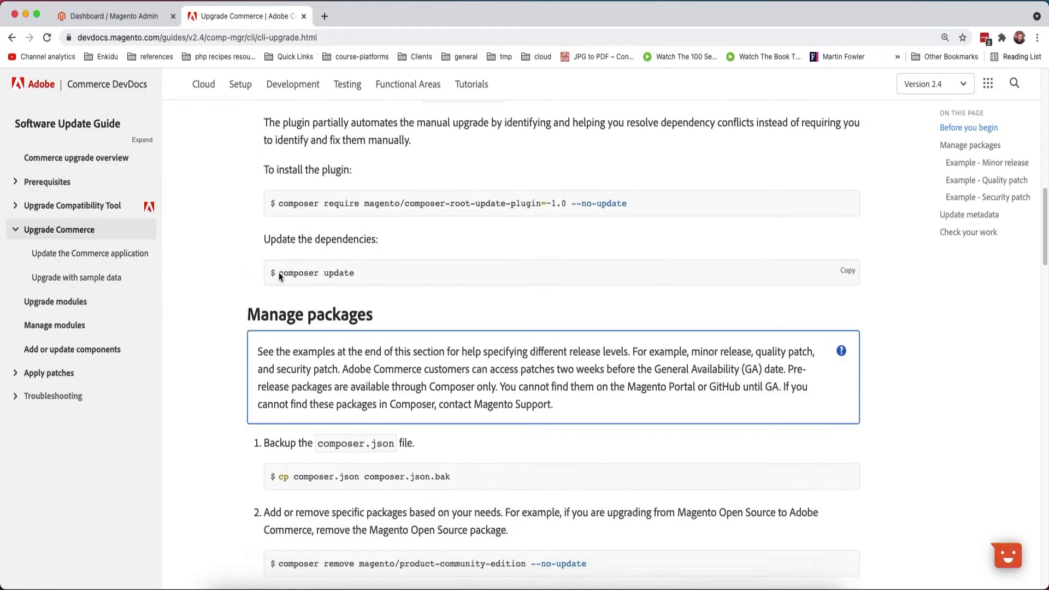
double_click(316, 273)
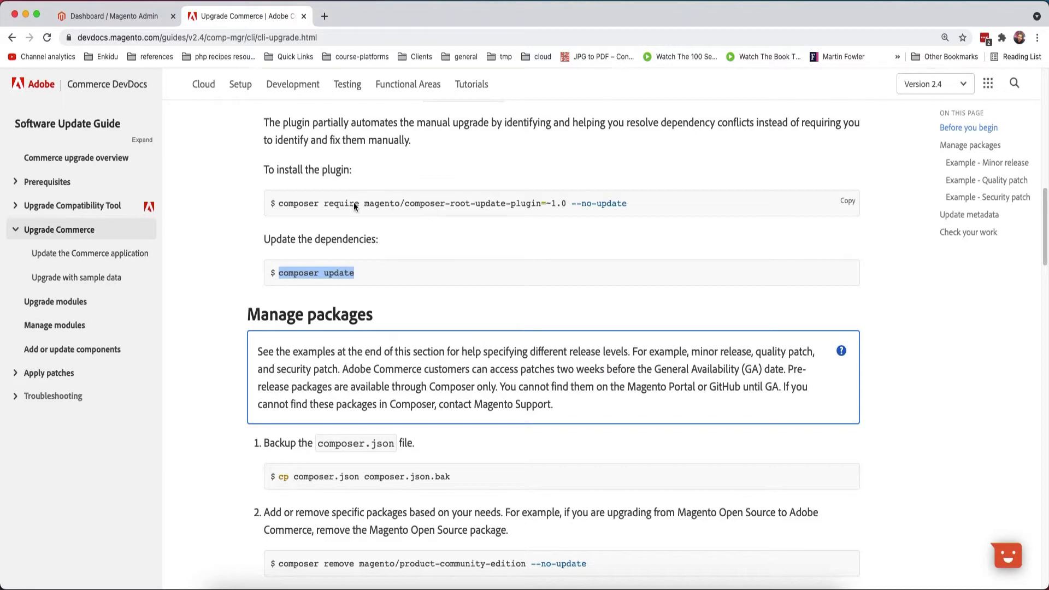
mouse_move(520, 213)
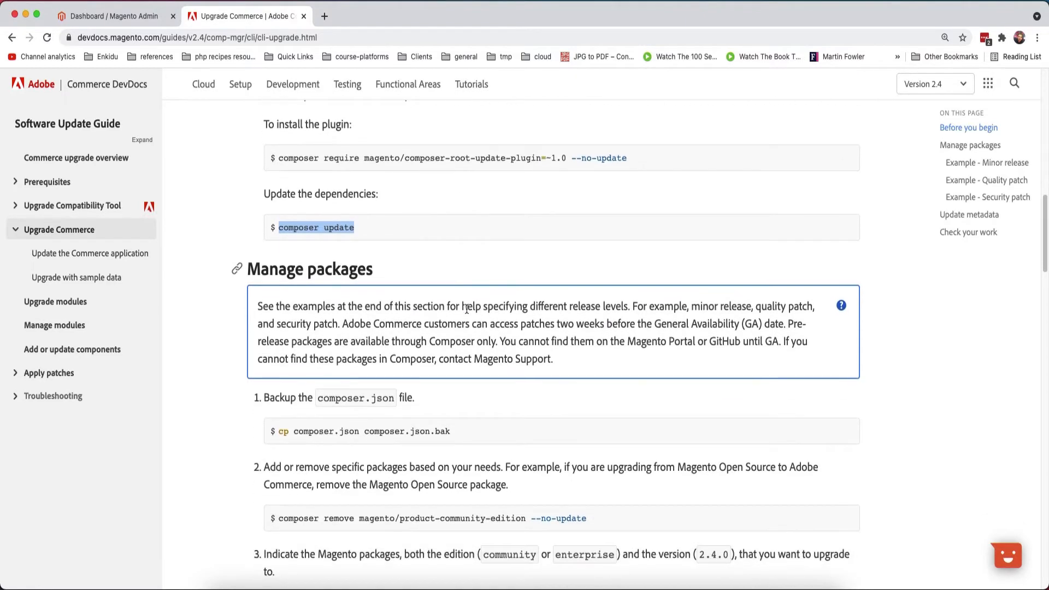
scroll("down", 3)
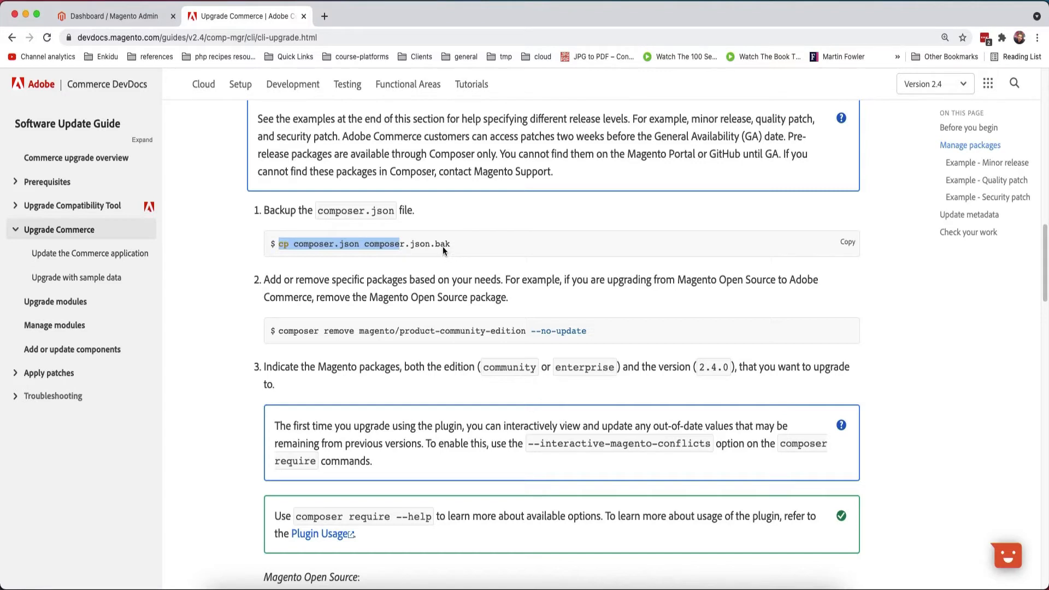
left_click_drag(381, 244, 444, 244)
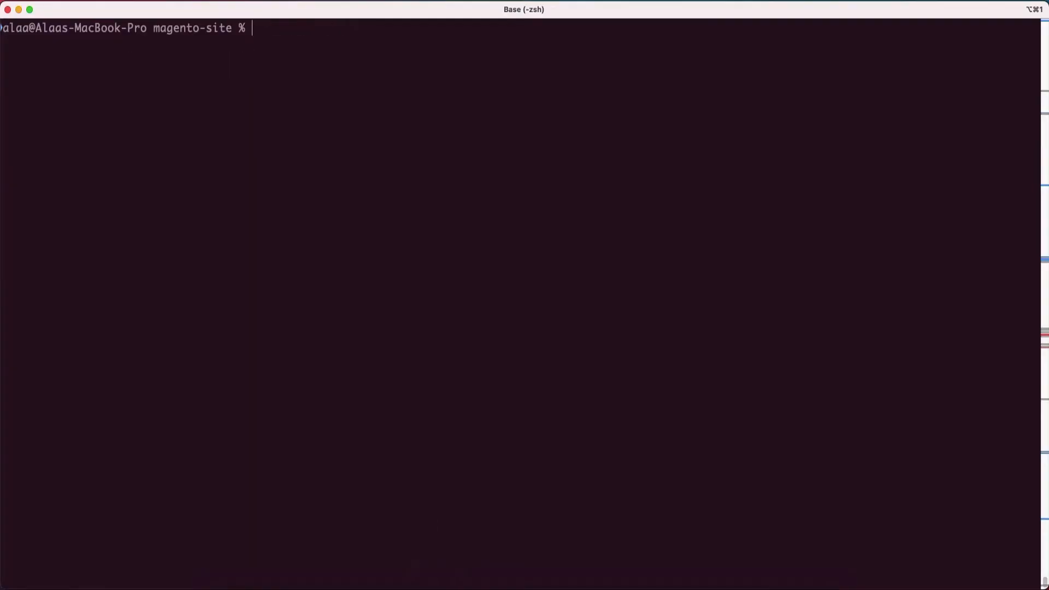
Copy composer.json to composer.json.bck.
type("cp")
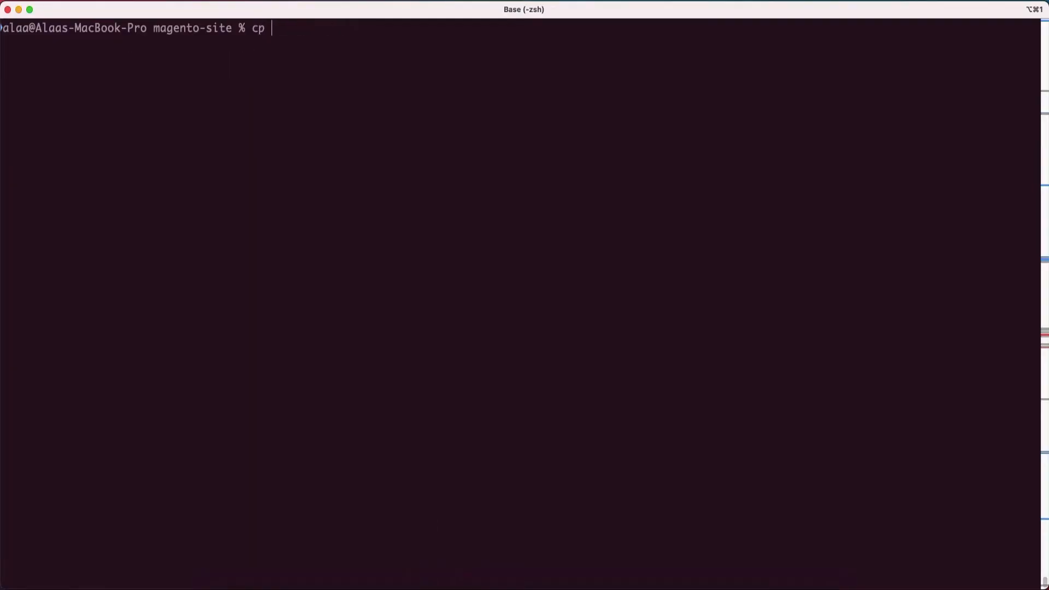
type("composer.")
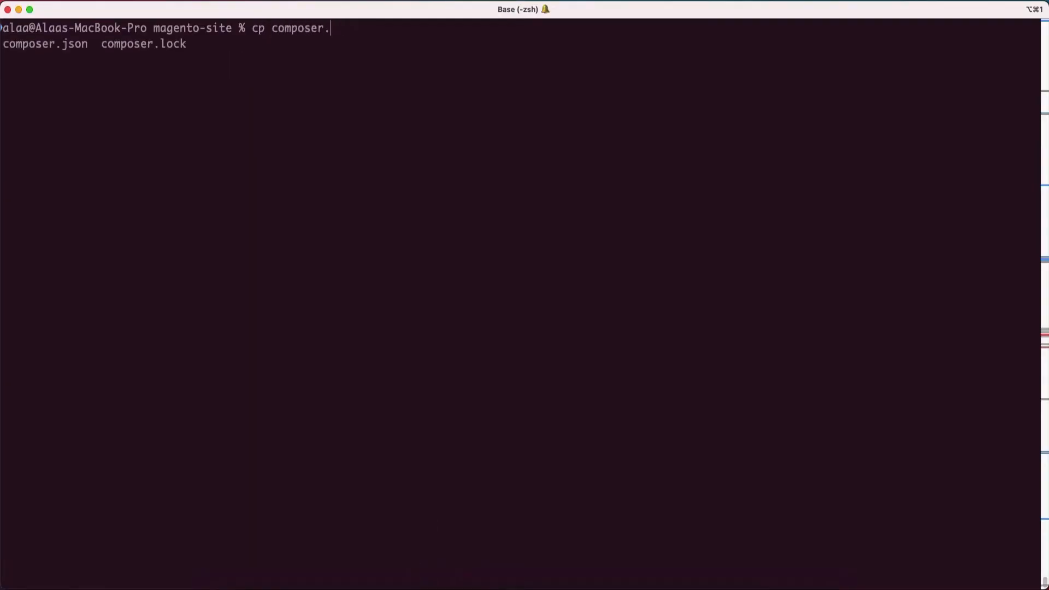
type("json composer.")
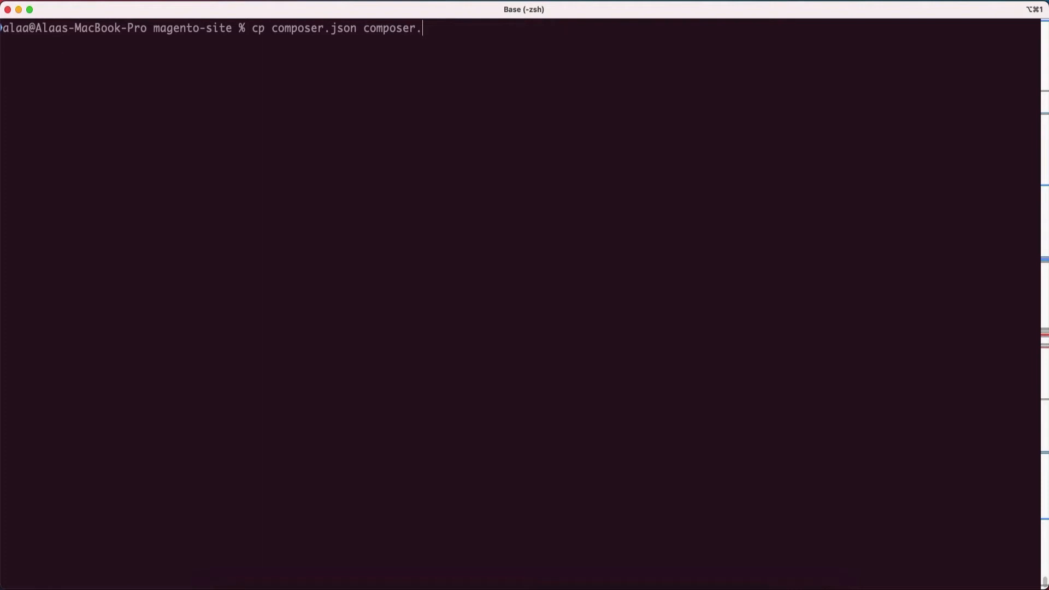
type("json.bck")
type("cp")
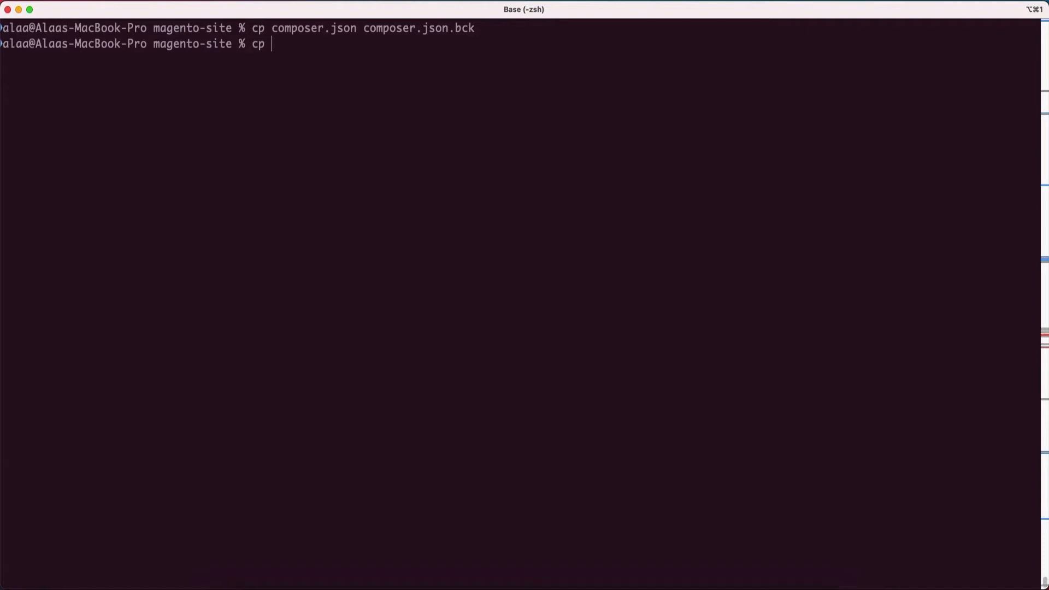
Copy composer.lock to composer.lock.bck.
type("composer.lock com")
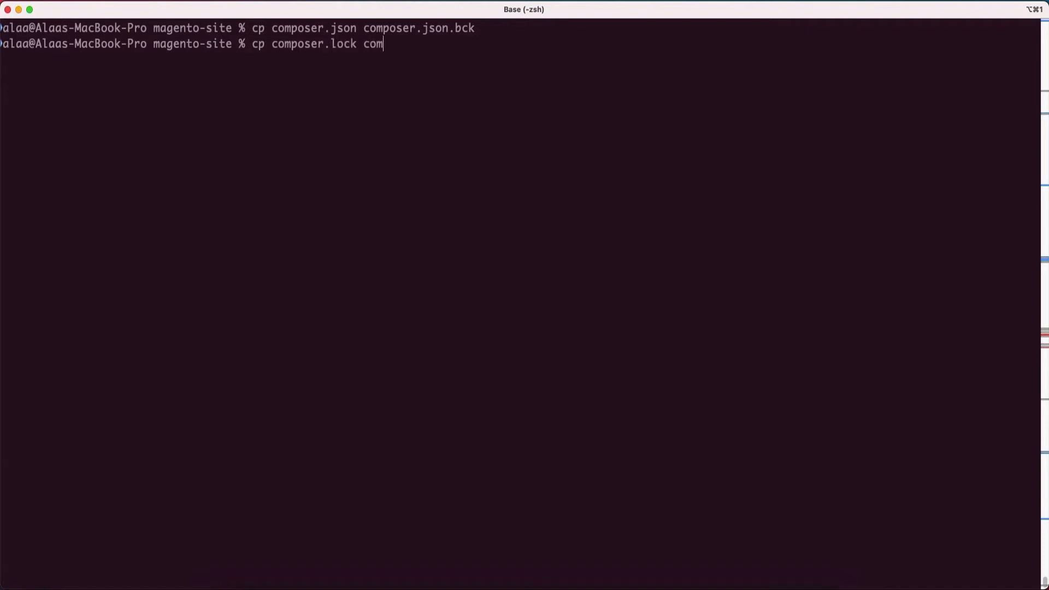
type("poser.lock.bc")
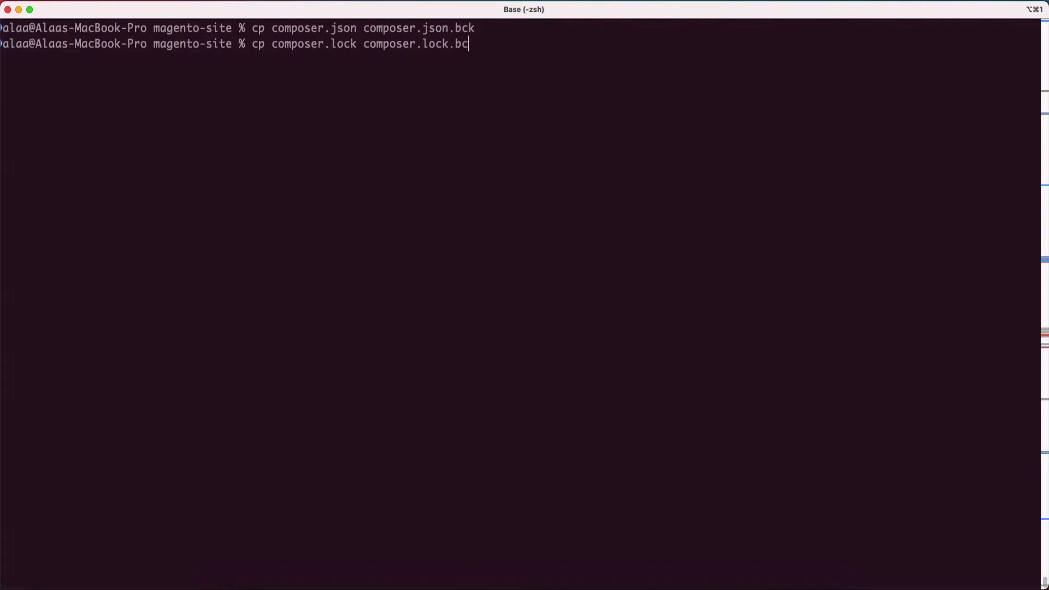
key("Return")
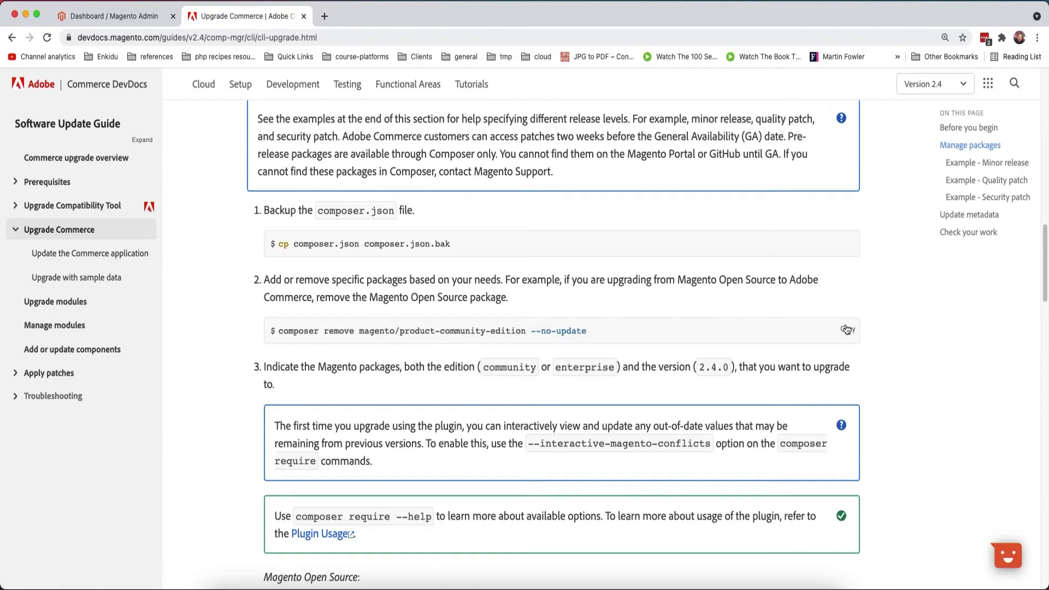
left_click(845, 328)
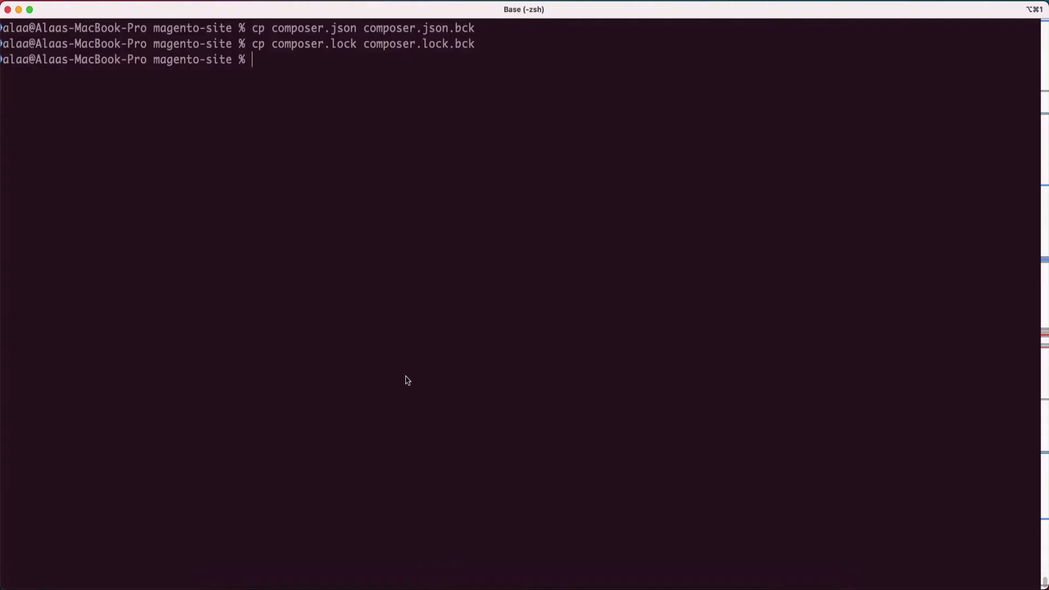
type("composer remove magento/product-community-edition --no-update")
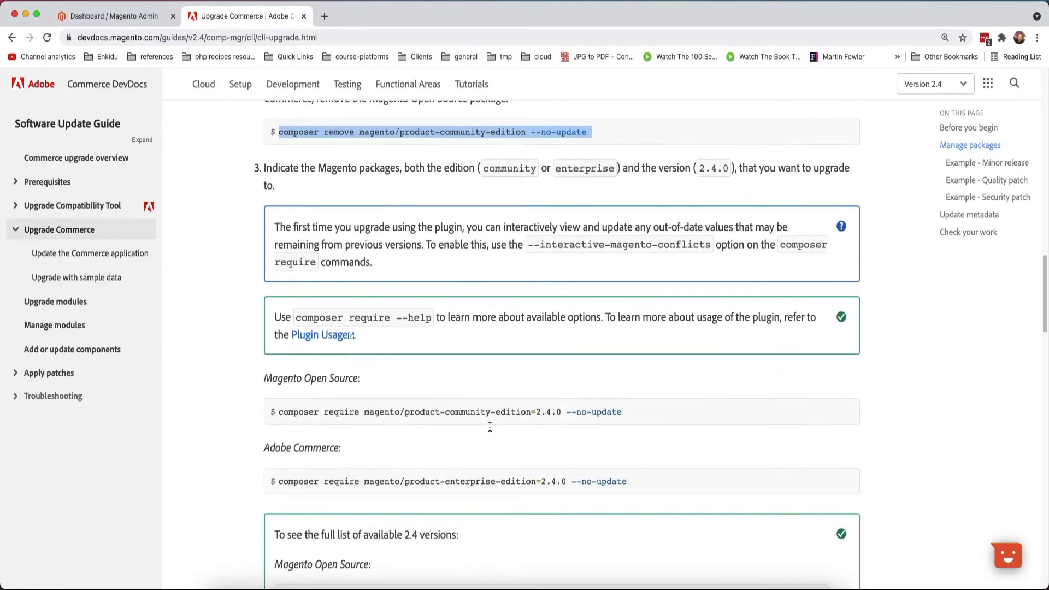
mouse_move(825, 420)
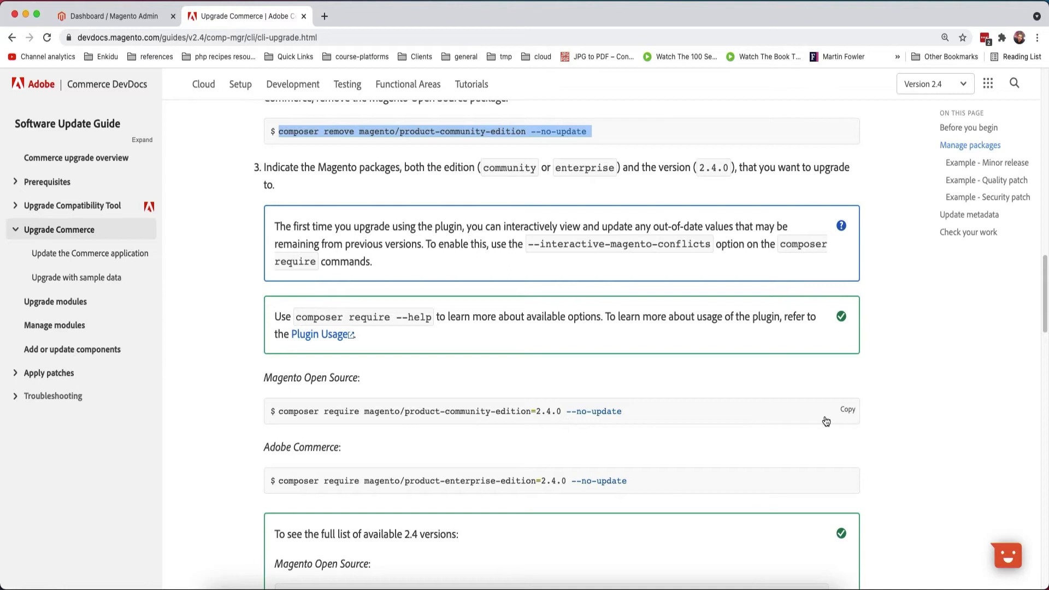
Copy the 'composer require magento/product-community-edition=2.4.0 --no-update' command.
left_click(847, 409)
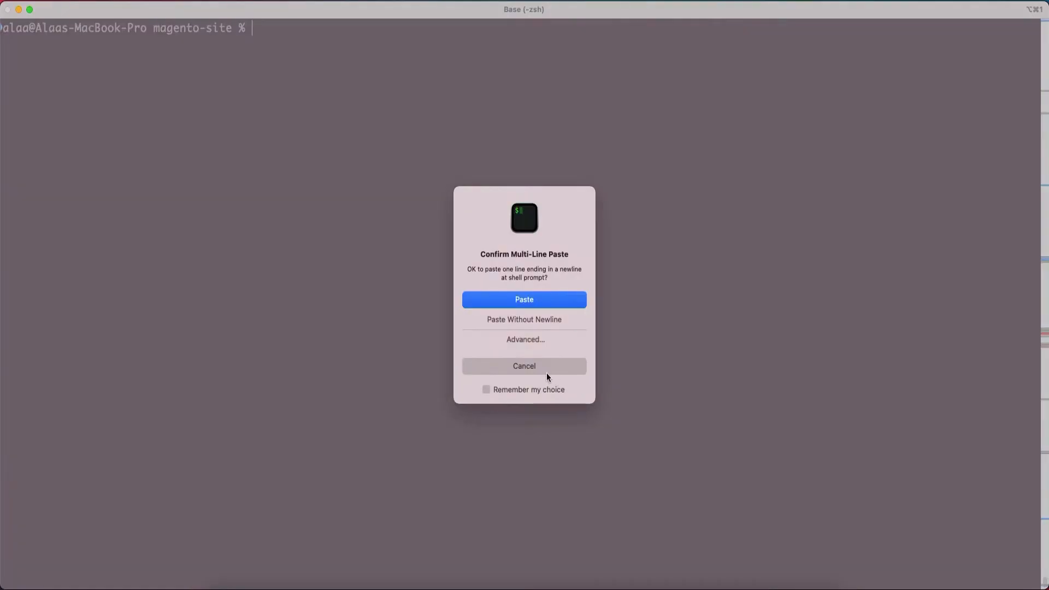
Paste the require command, change the version to 2.4.2, and run it.
left_click(524, 299)
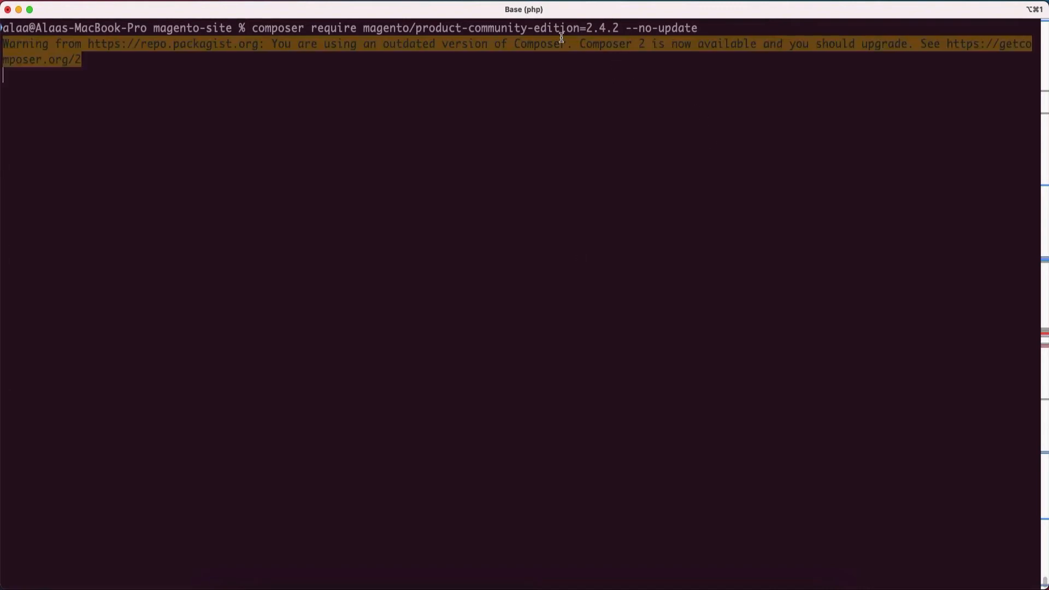
mouse_move(604, 193)
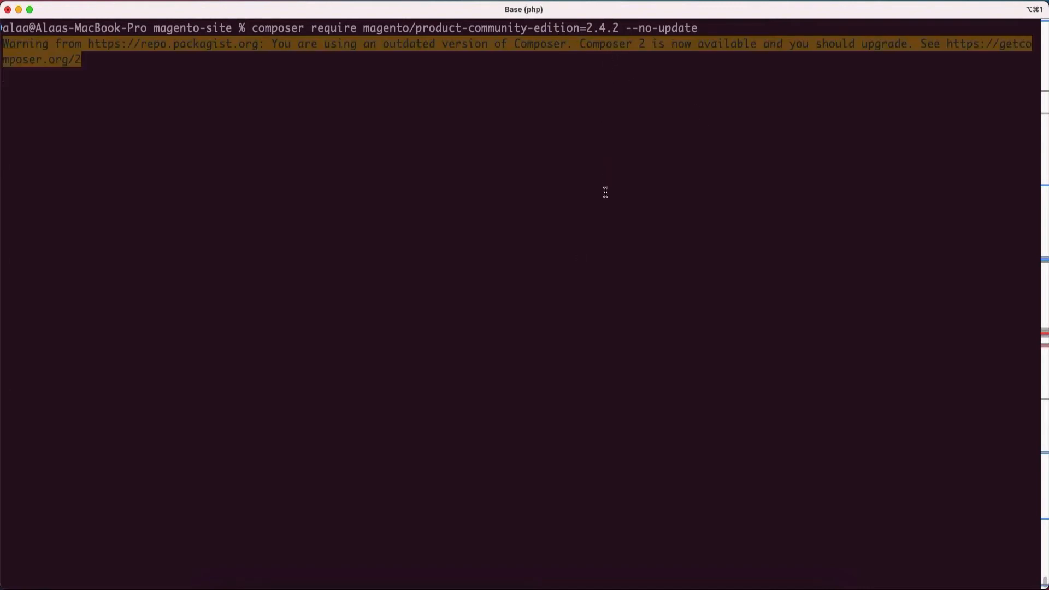
mouse_move(691, 578)
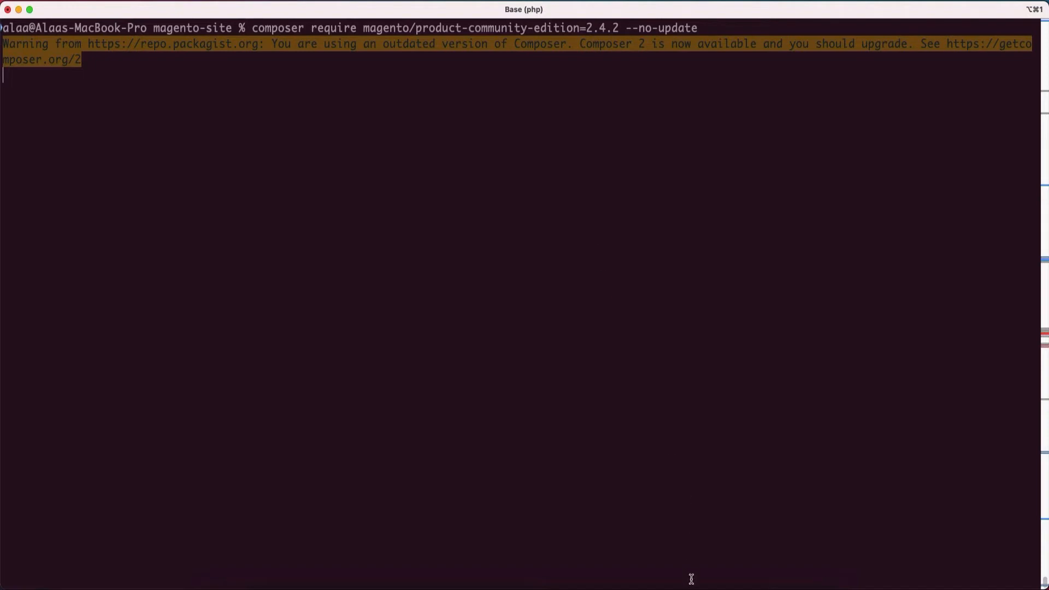
mouse_move(80, 158)
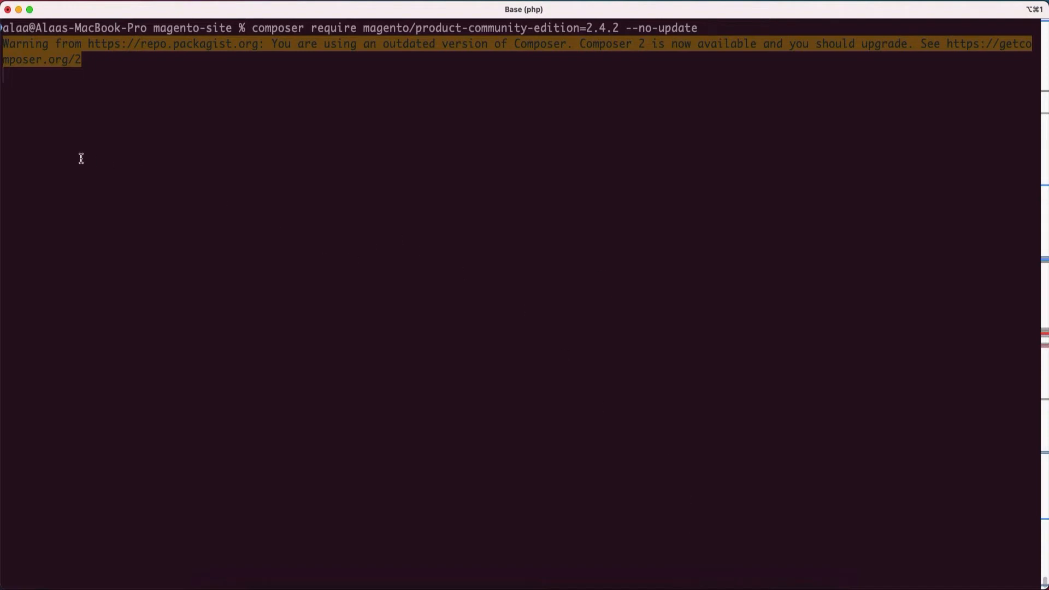
mouse_move(607, 346)
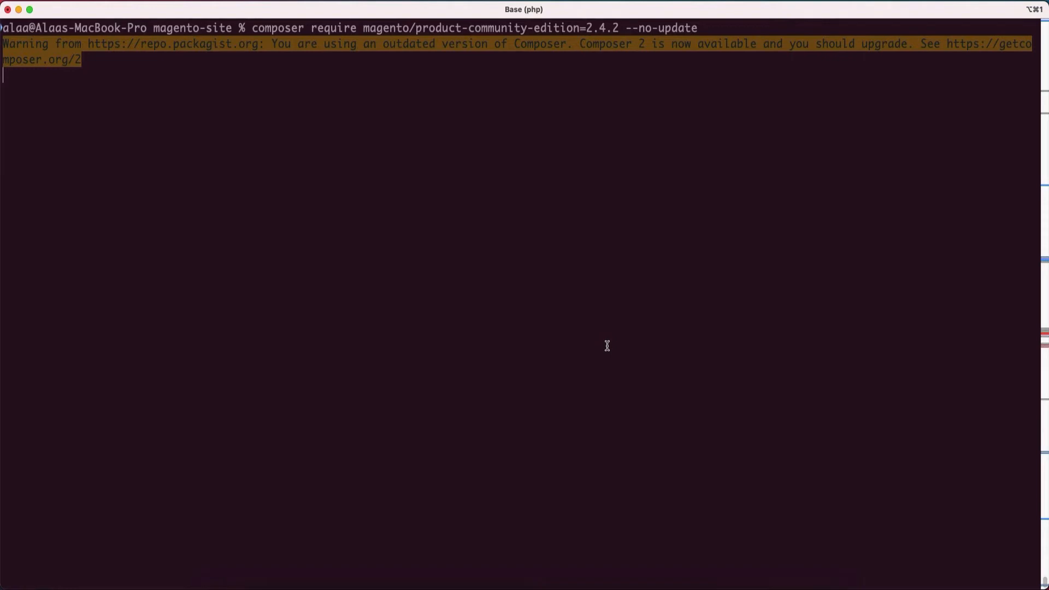
key("Return")
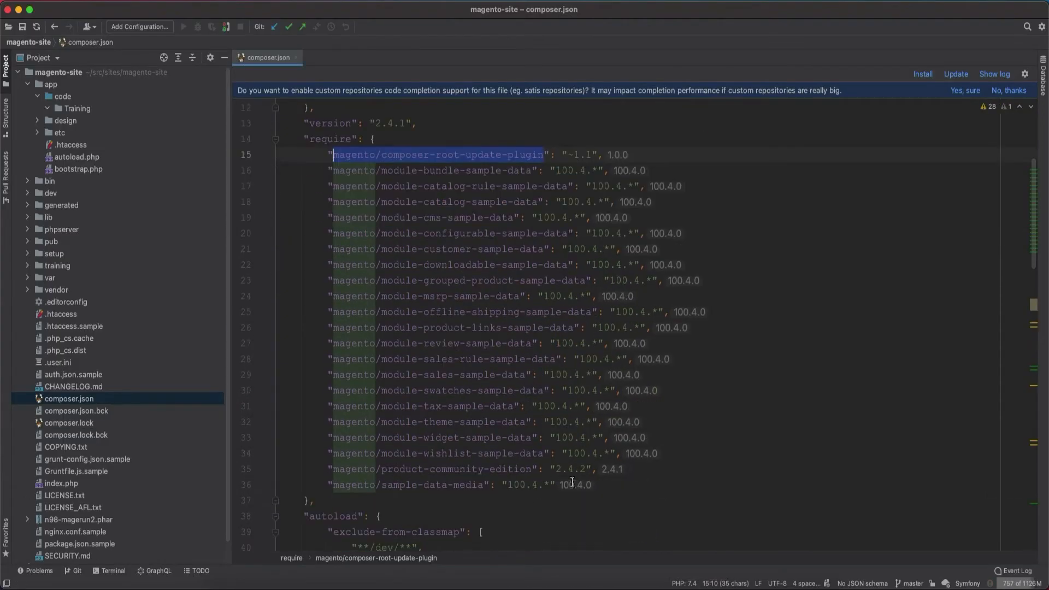
left_click(566, 469)
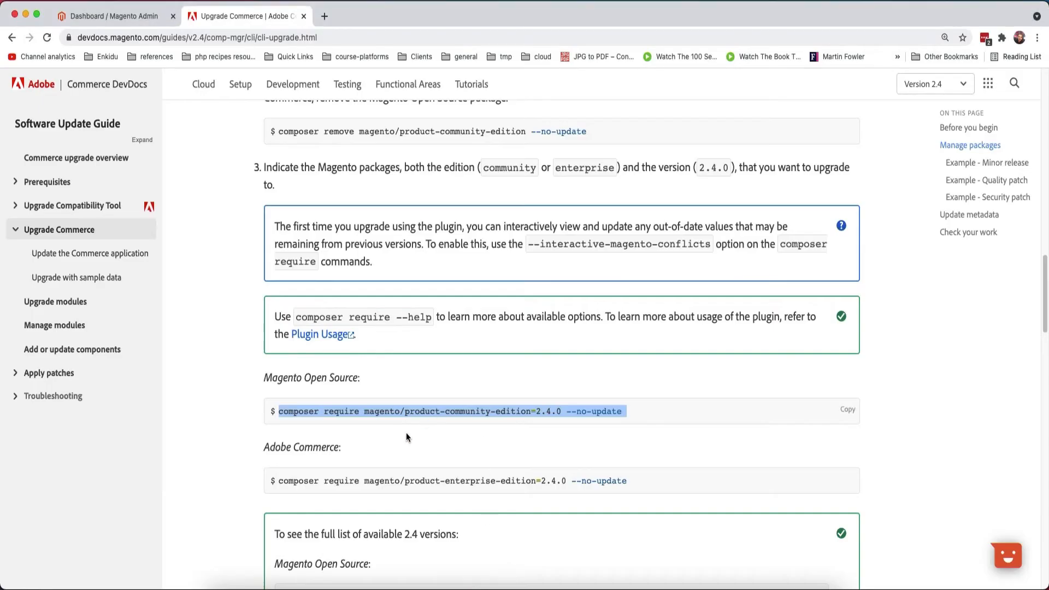
scroll("down", 3)
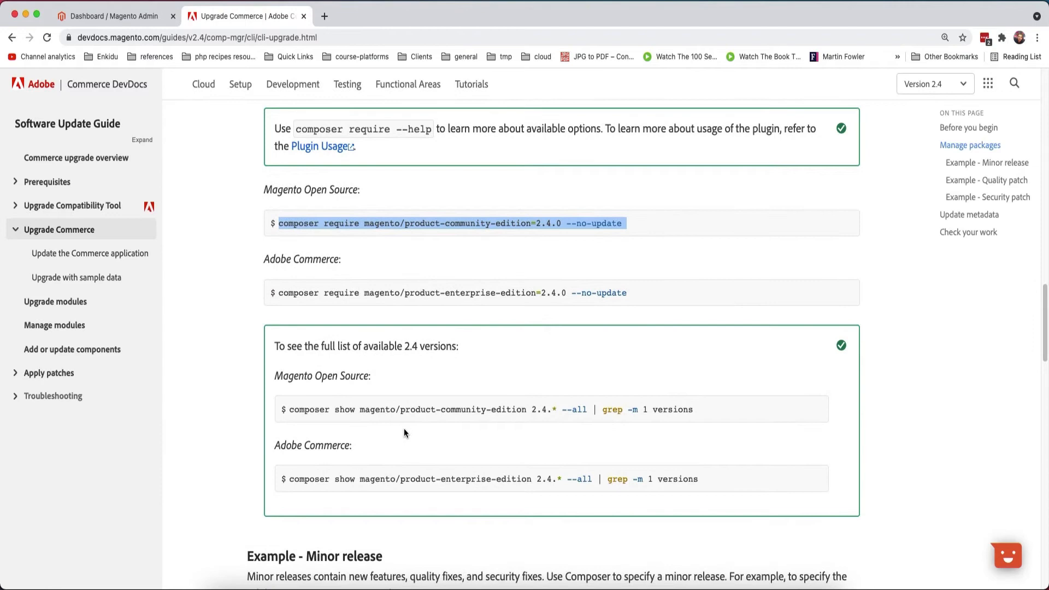
scroll("down", 3)
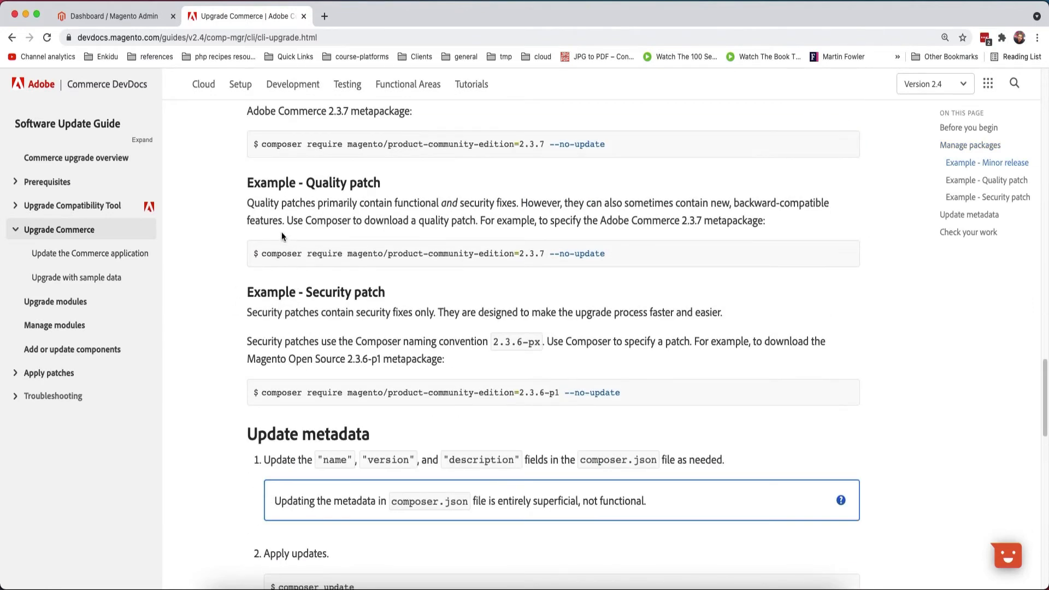
scroll("down", 3)
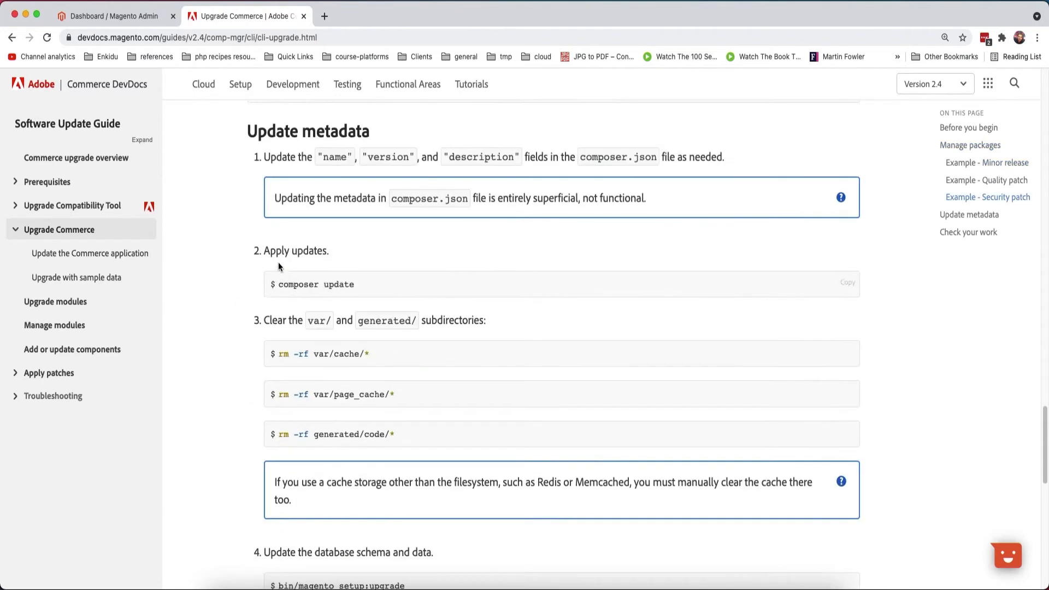
mouse_move(348, 288)
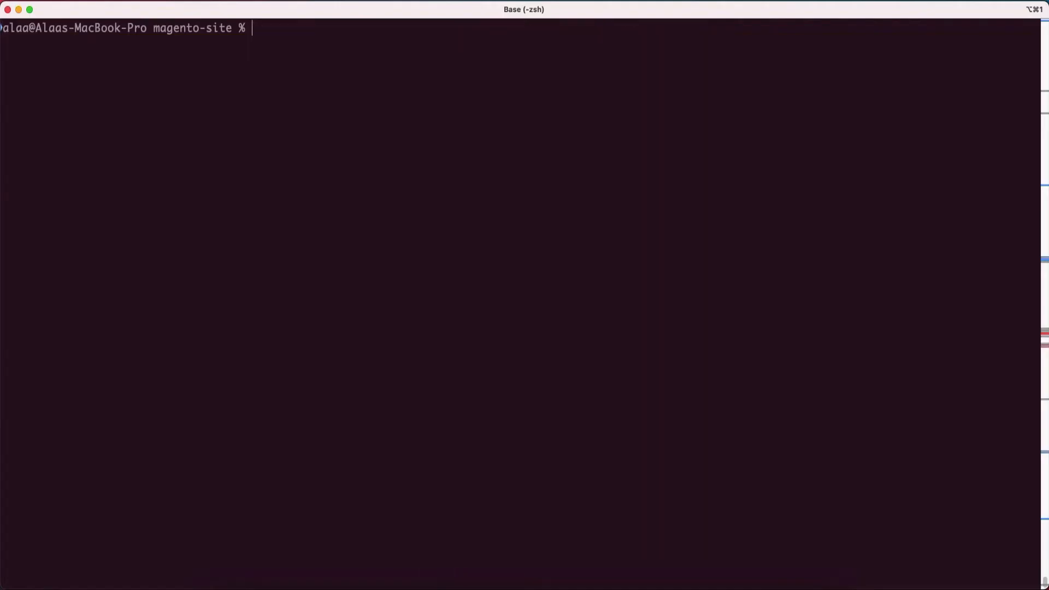
Run composer update, moving product-community-edition from 2.4.1 to 2.4.2.
type("composer")
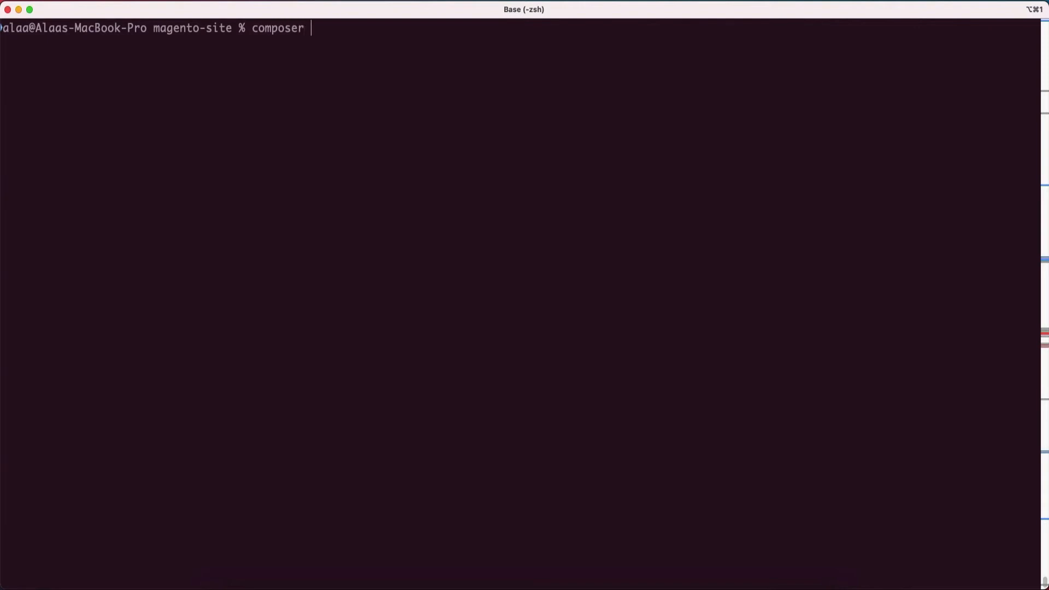
type("update")
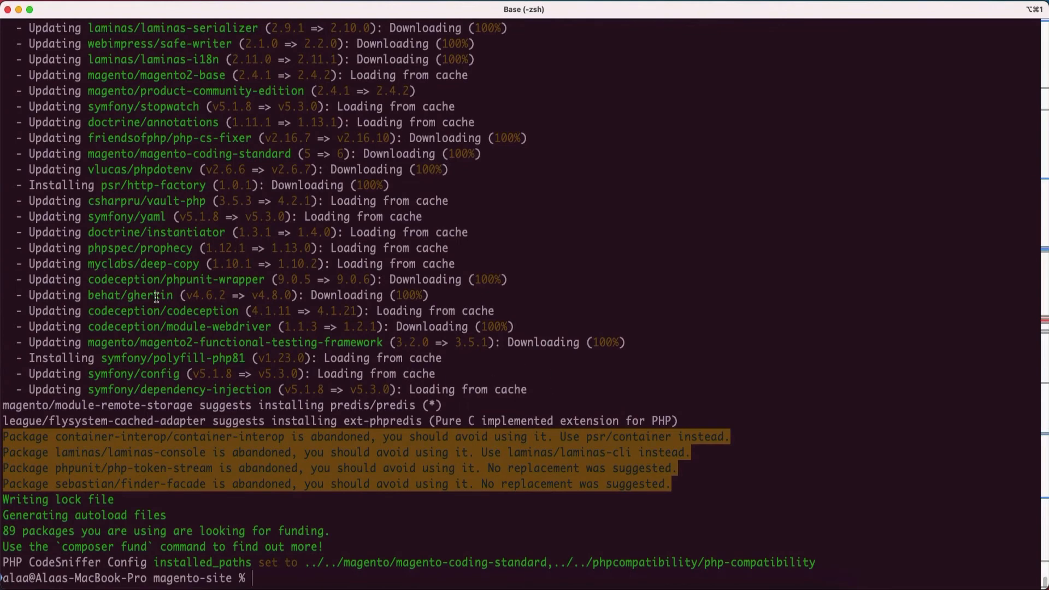
scroll("down", 3)
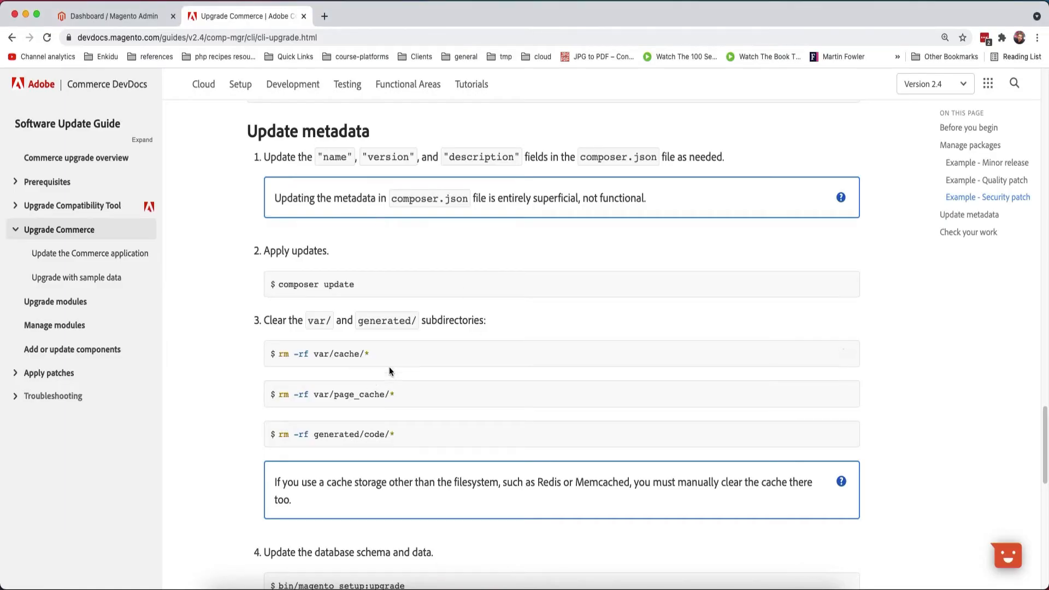
mouse_move(291, 364)
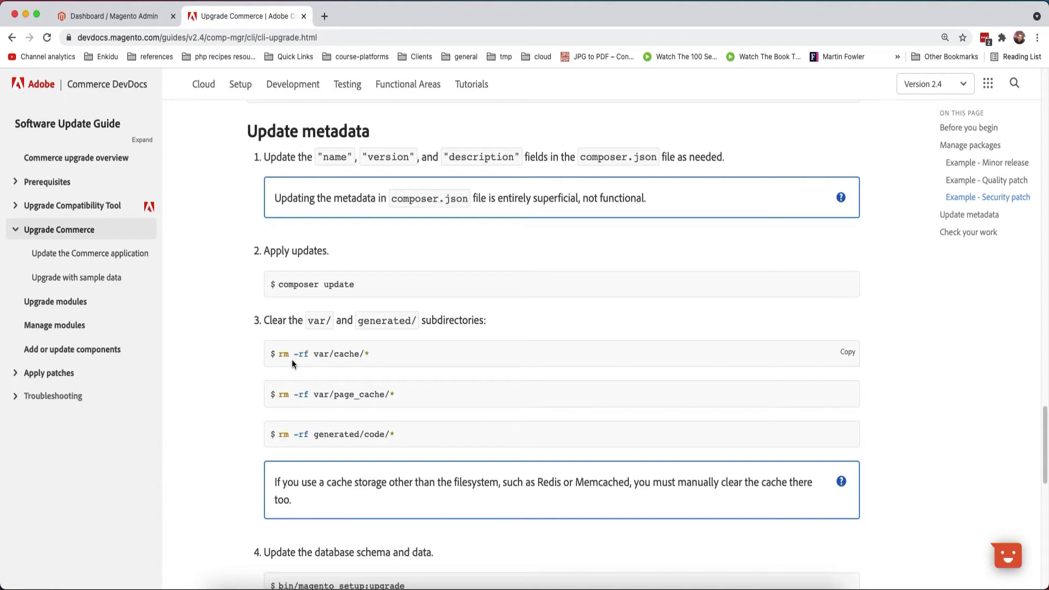
mouse_move(372, 432)
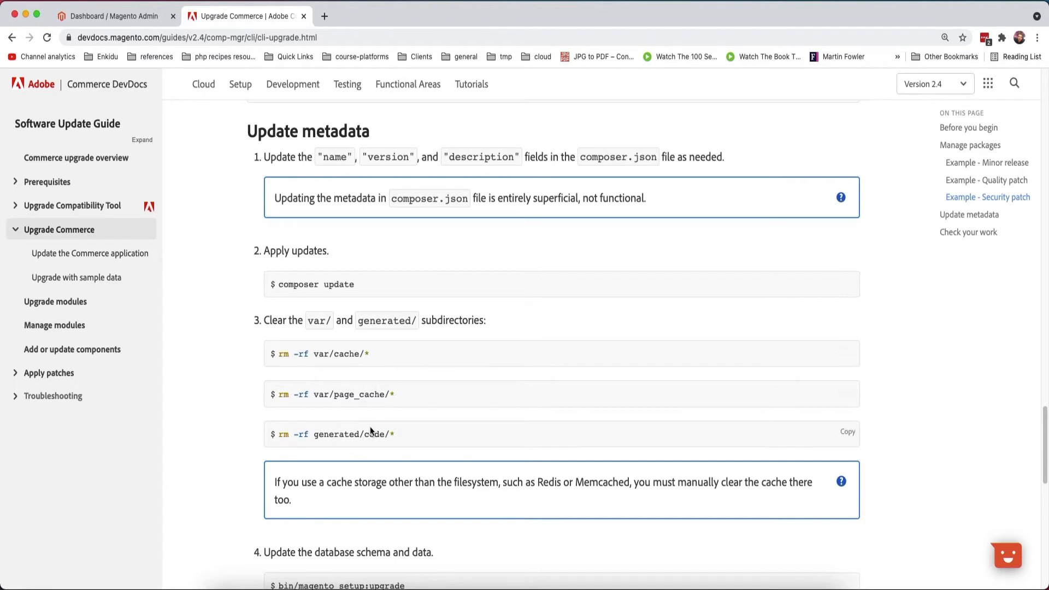
Copy the rm -rf generated/code/* command from the Upgrade Commerce page.
left_click(847, 353)
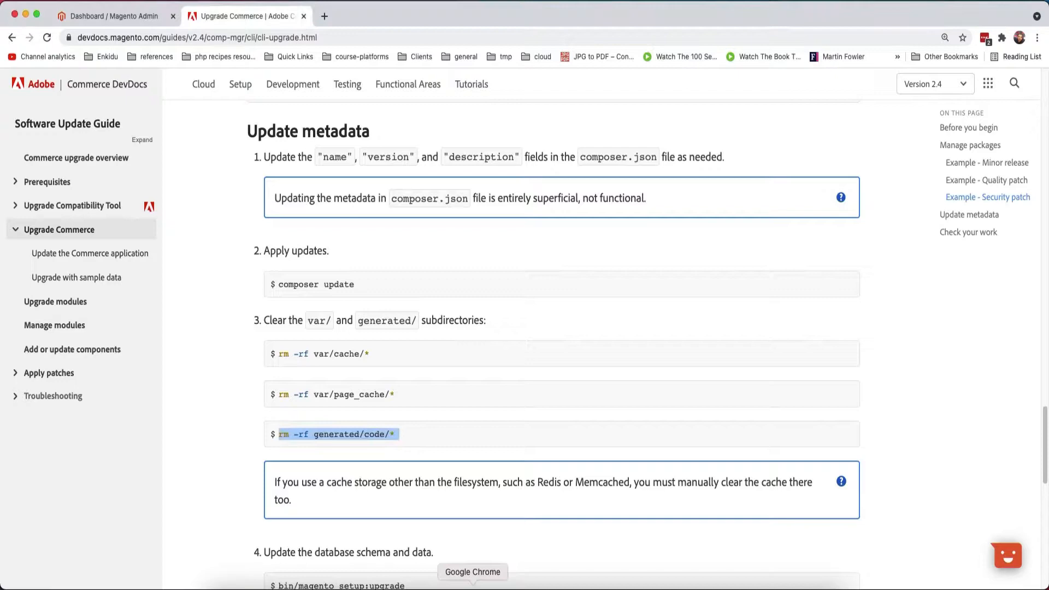
scroll("down", 3)
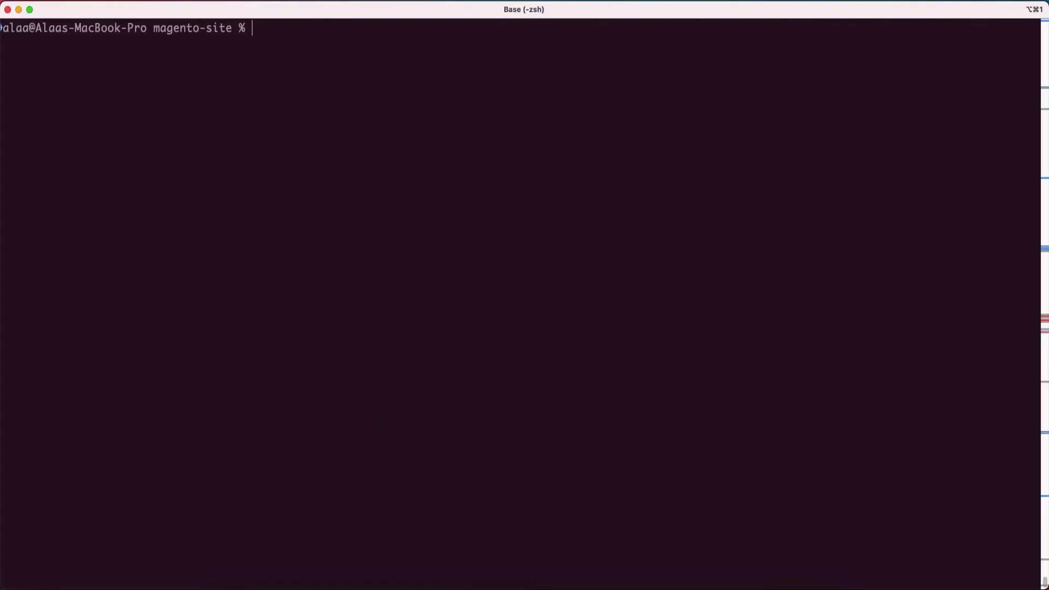
Run php -f bin/magento setup:upgrade, then bin/magento -V reporting 2.4.2.
type("php -f bin/magento setup")
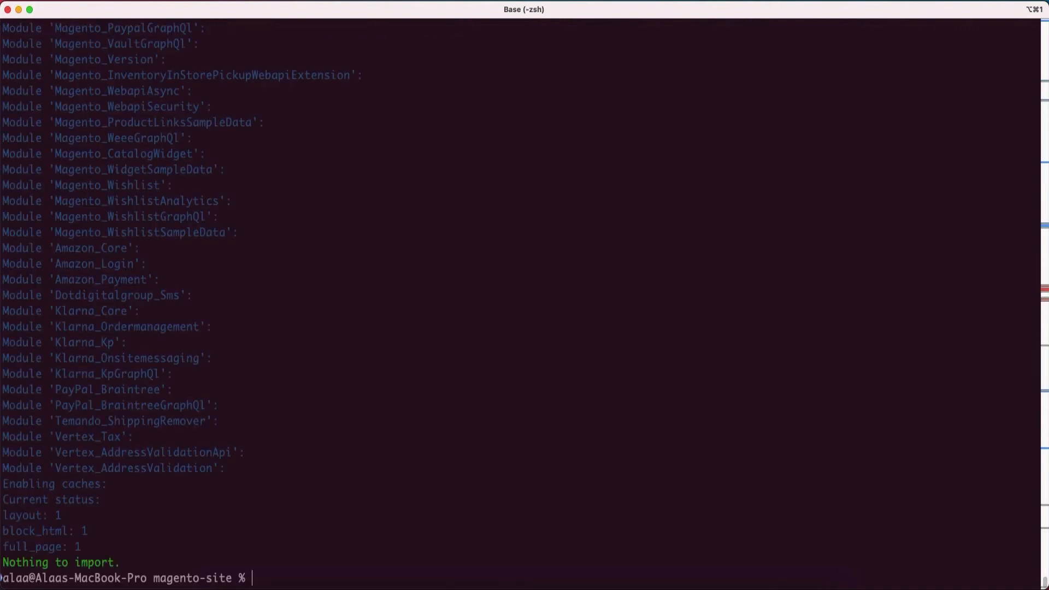
type("bin/magento -V")
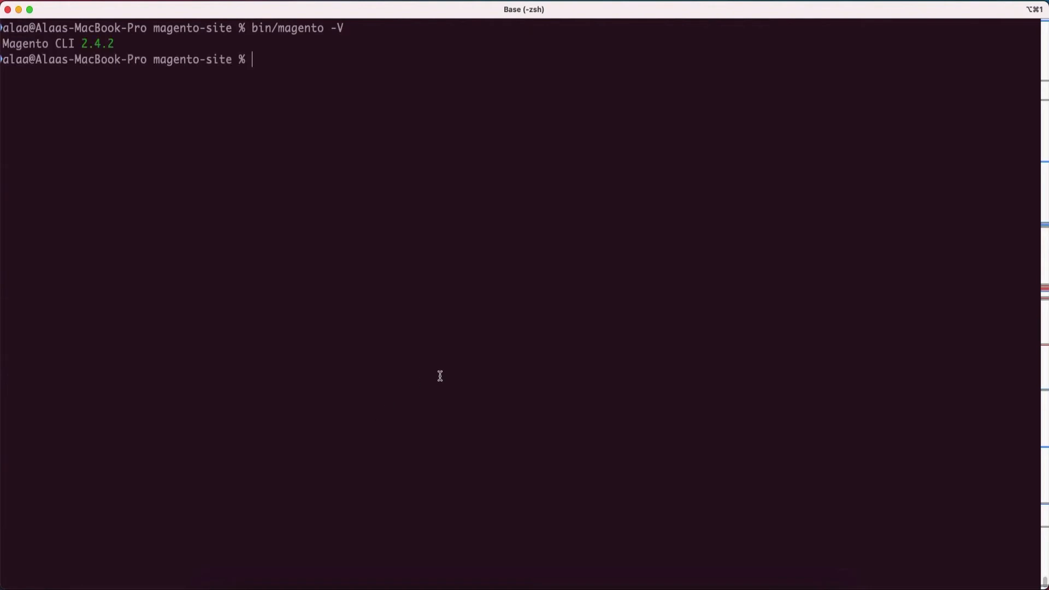
mouse_move(102, 52)
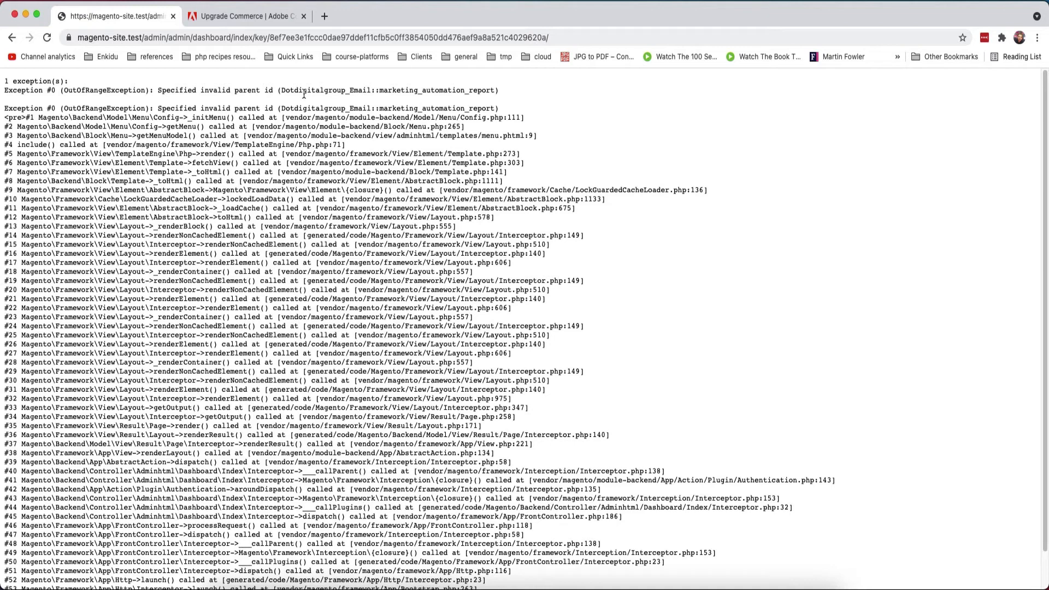
mouse_move(386, 100)
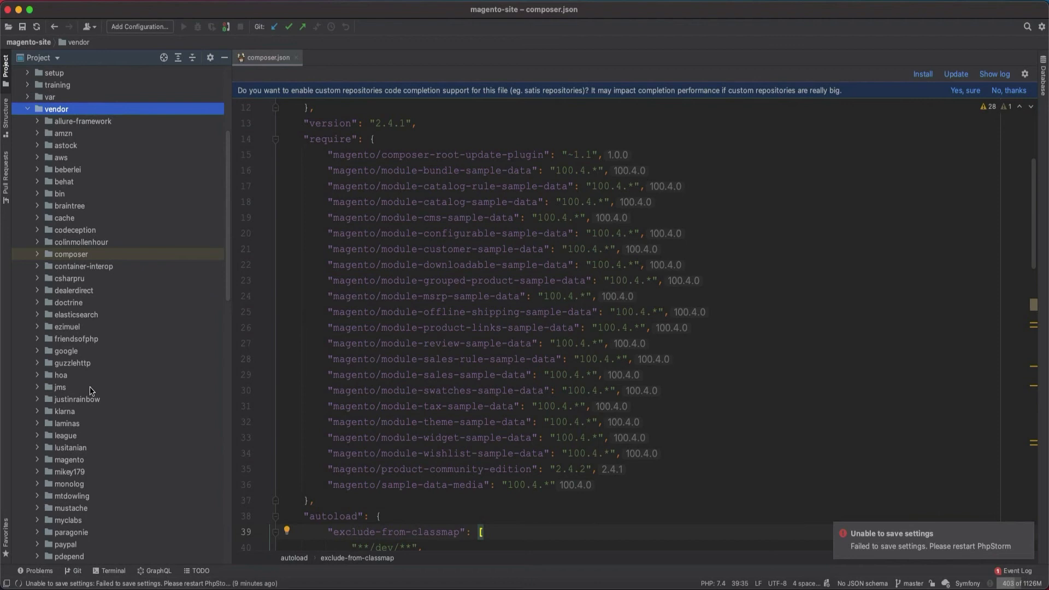
Open the SMS extension's etc/adminhtml/menu.xml and select the Dotdigitalgroup_Email::marketing_automation_report parent value.
left_click(68, 302)
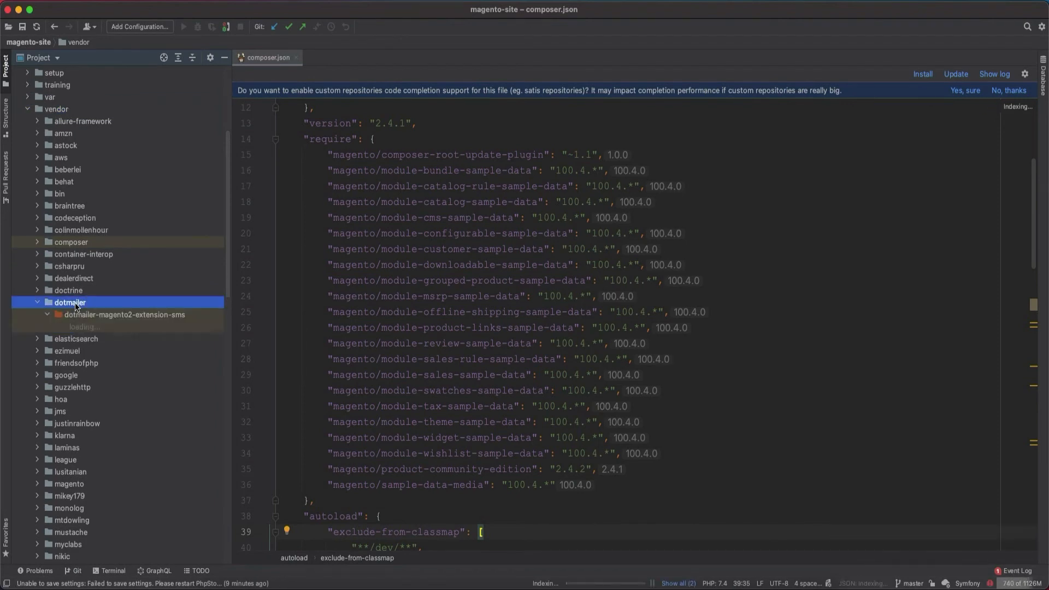
left_click(78, 278)
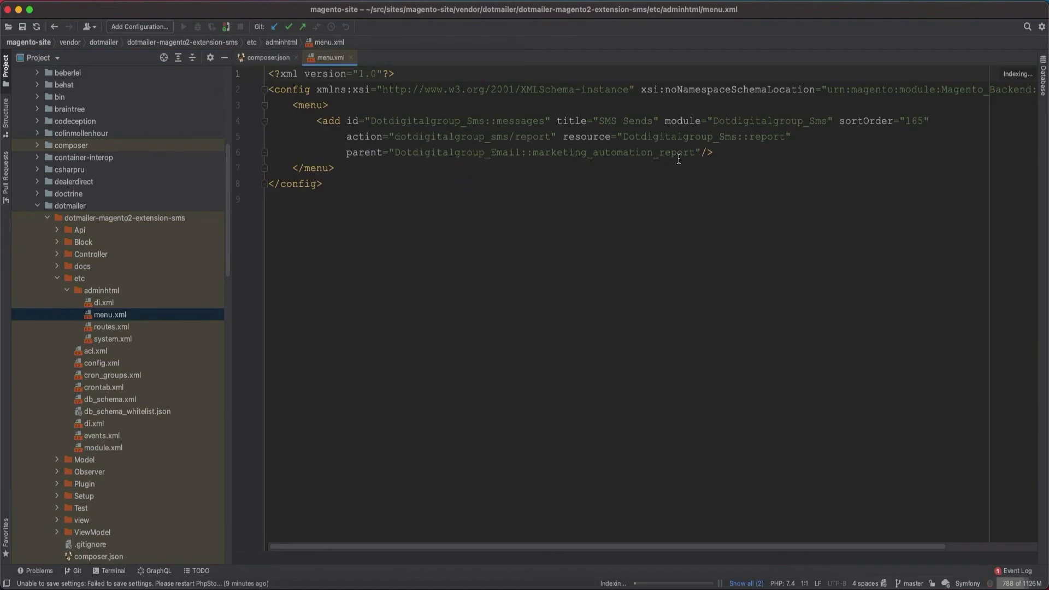
double_click(542, 152)
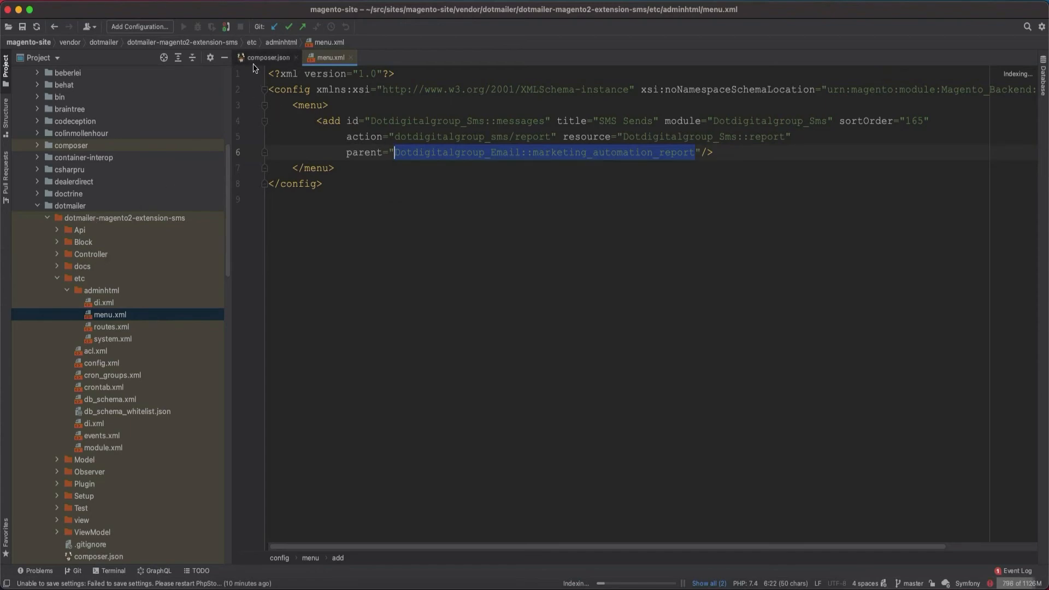
Copy the SMS package name into the root composer.json replace block as a "*" entry.
left_click(268, 57)
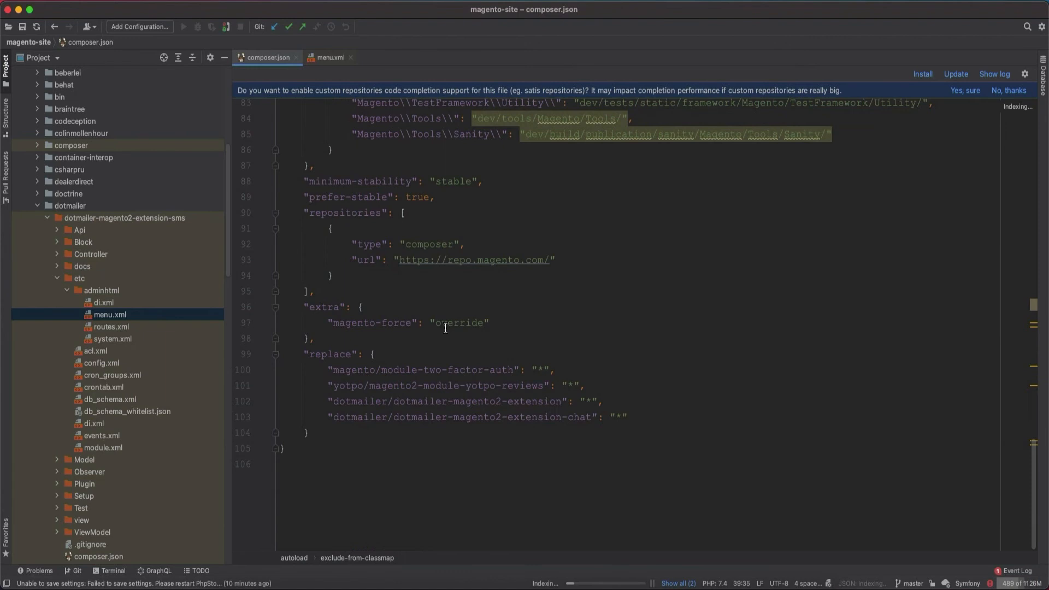
double_click(419, 401)
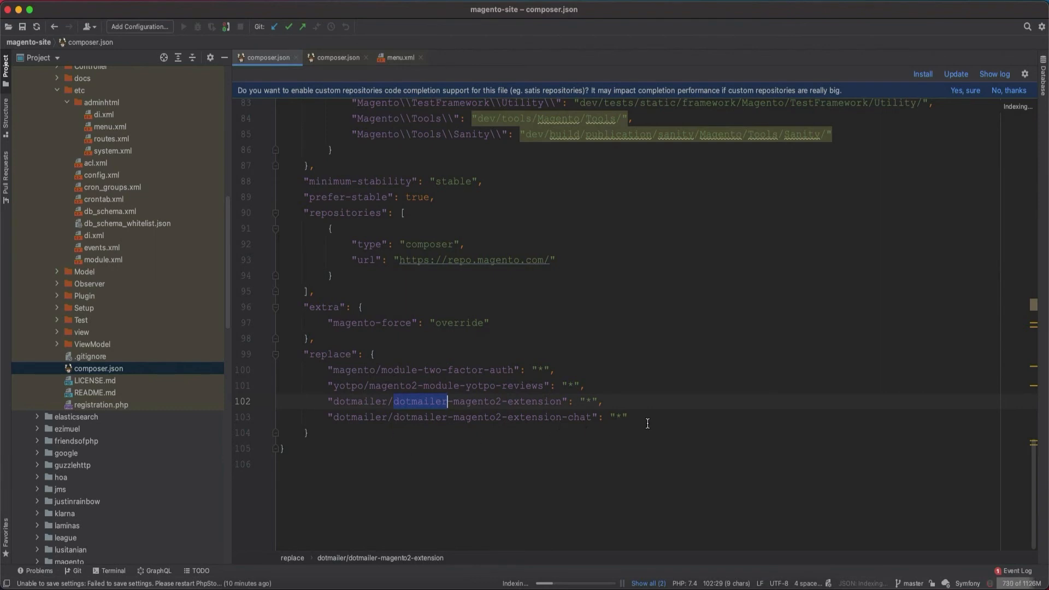
left_click(337, 57)
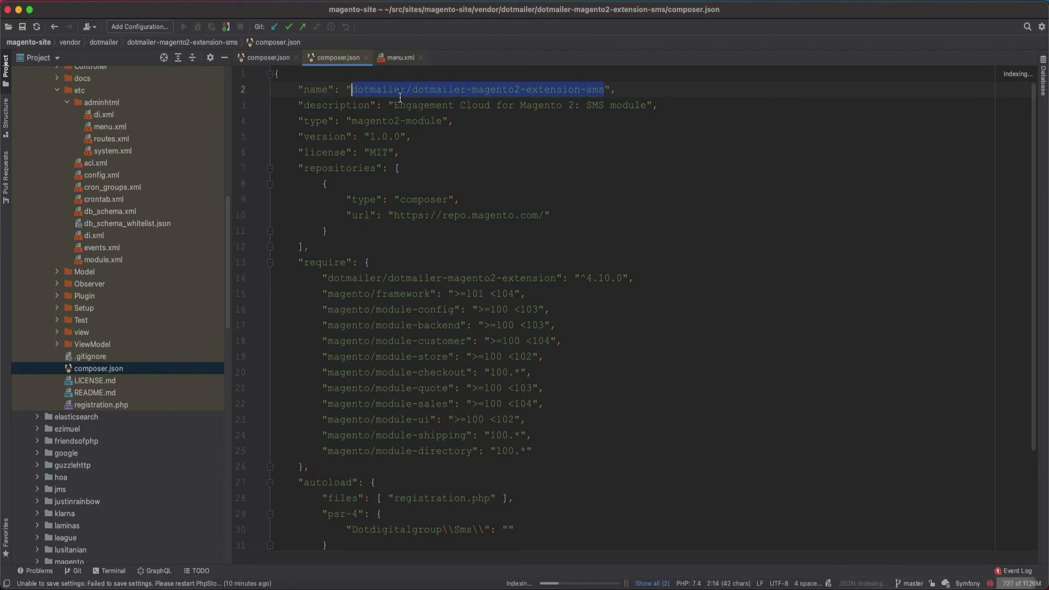
right_click(476, 89)
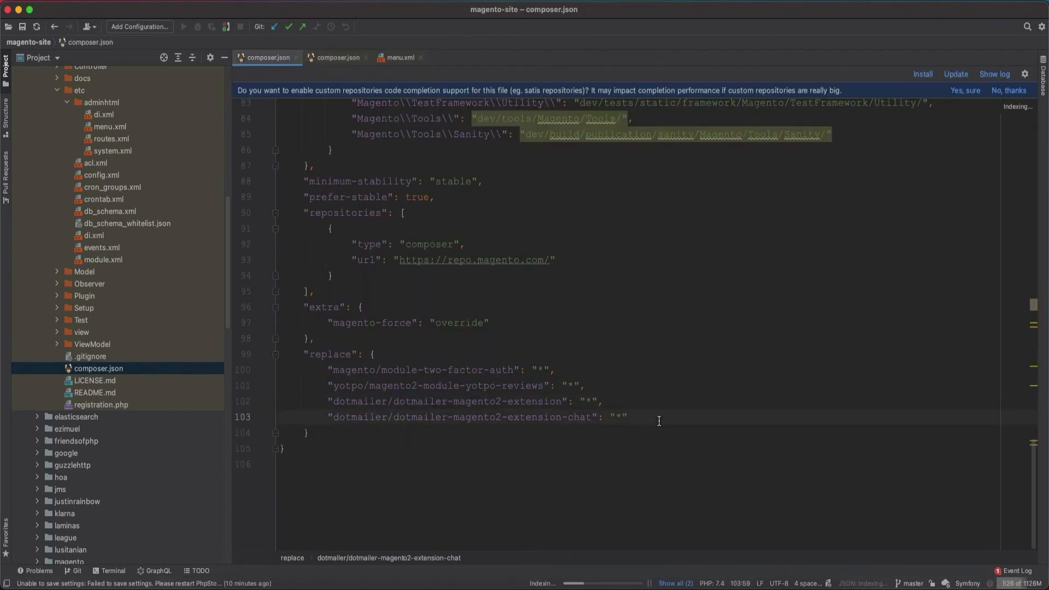
key("enter")
type("\"dotmailer/dotmailer-magento2-extension-sms\": \"")
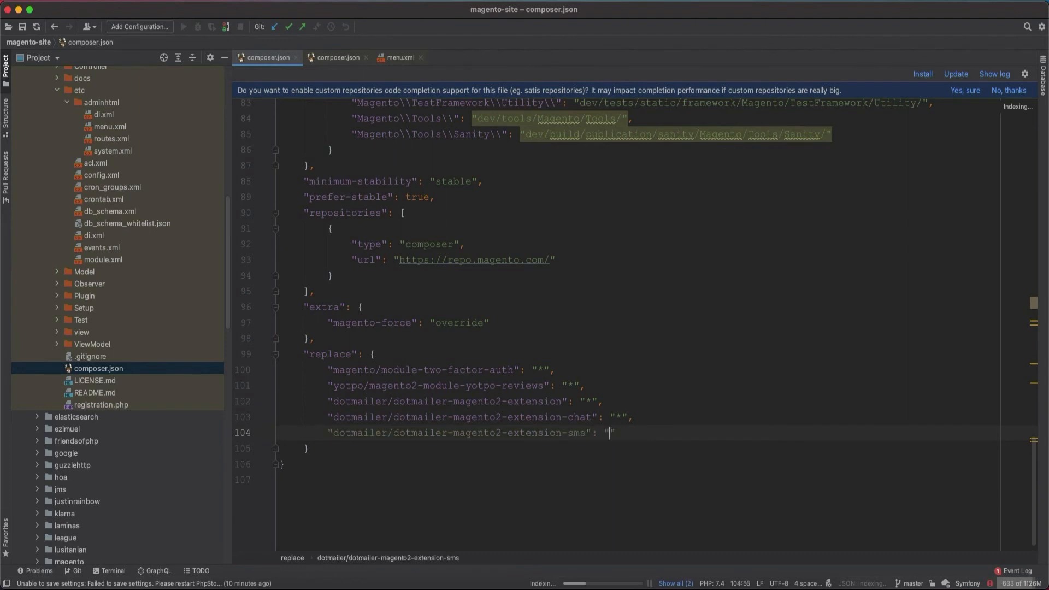
type("*")
type("com")
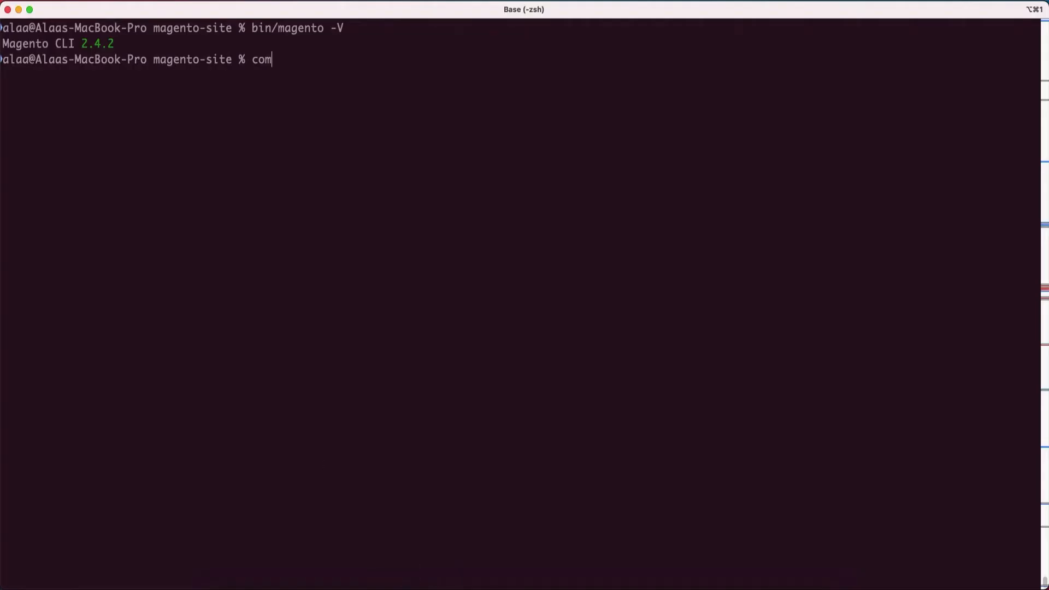
Run composer install to drop the SMS package, then php -f bin/magento setup:upgrade.
type("poser install")
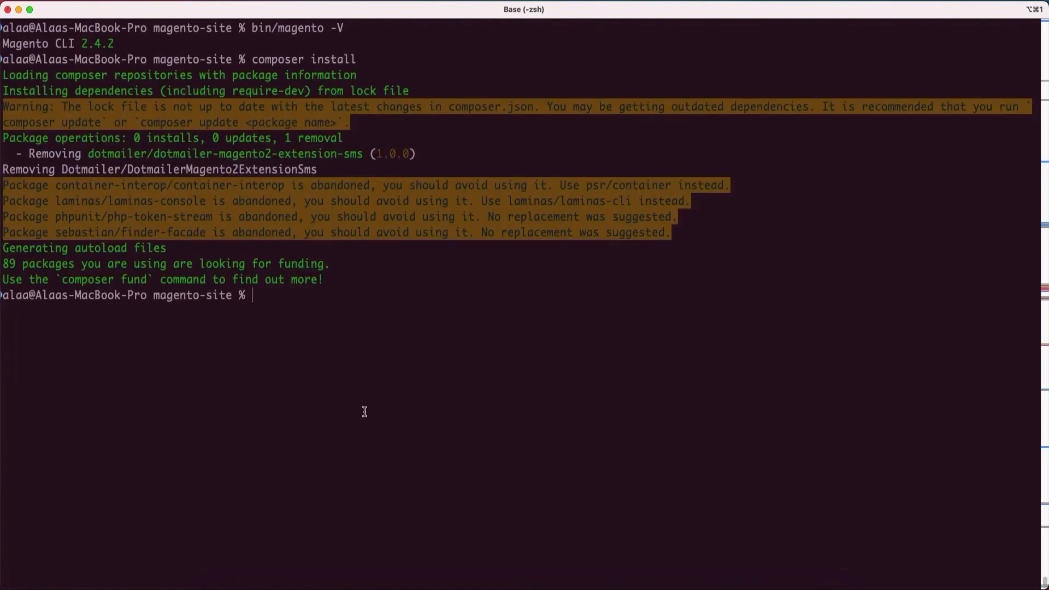
type("php -f bin/magento setu")
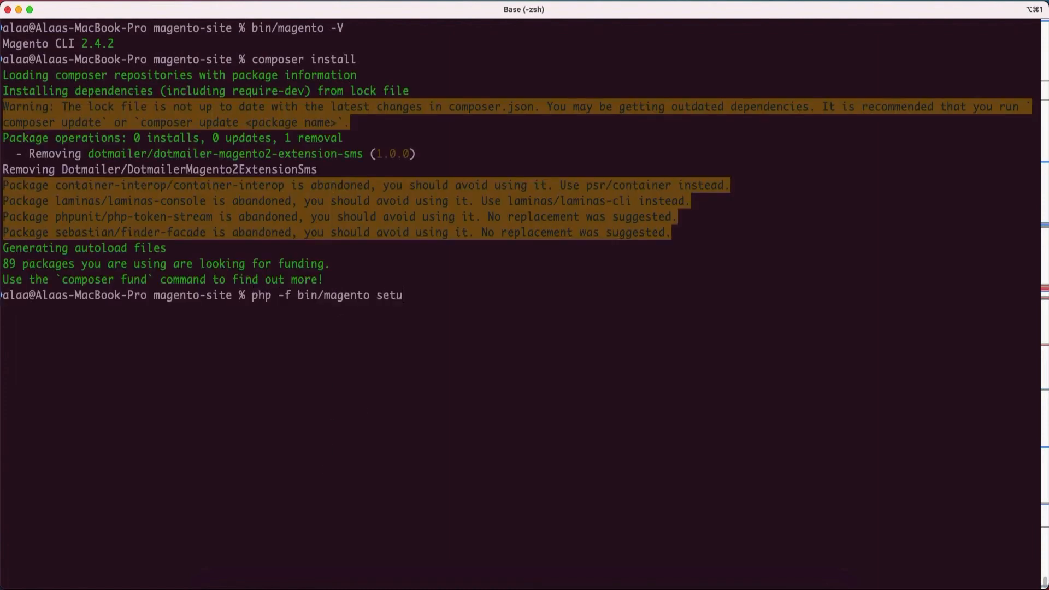
type("p:upgrade")
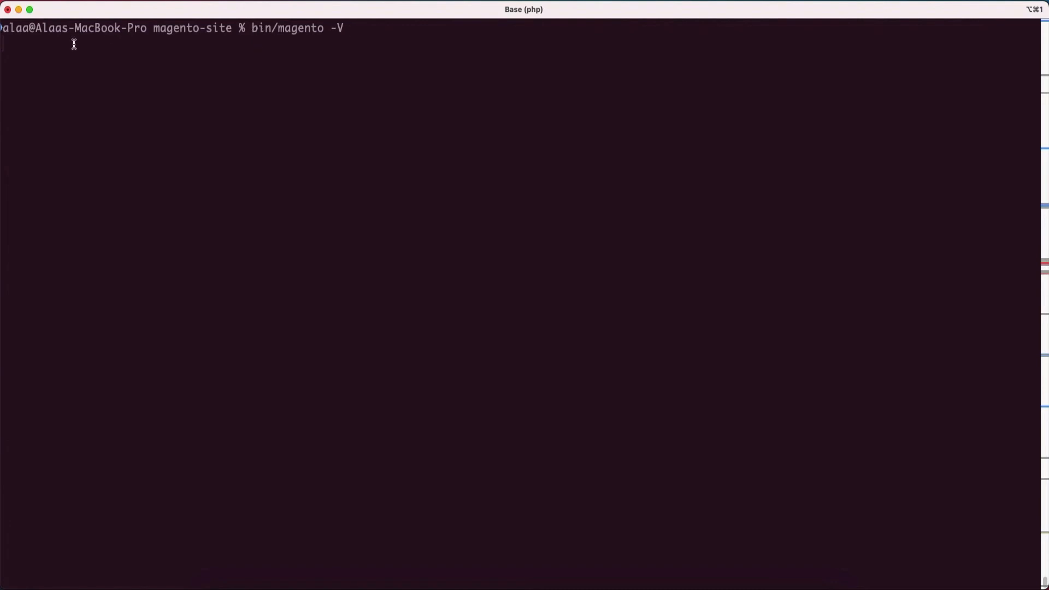
mouse_move(59, 56)
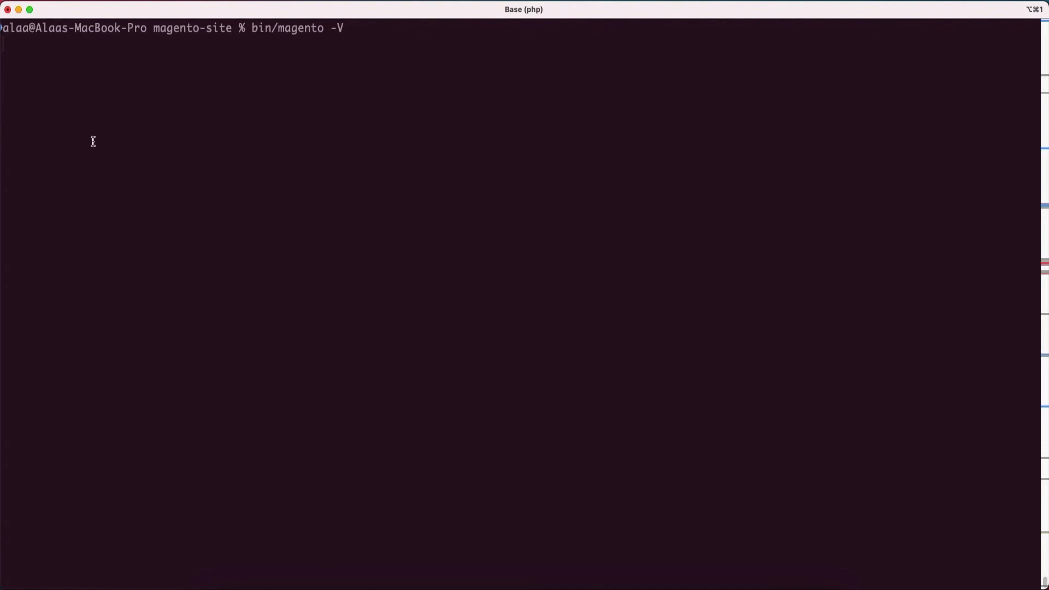
mouse_move(204, 151)
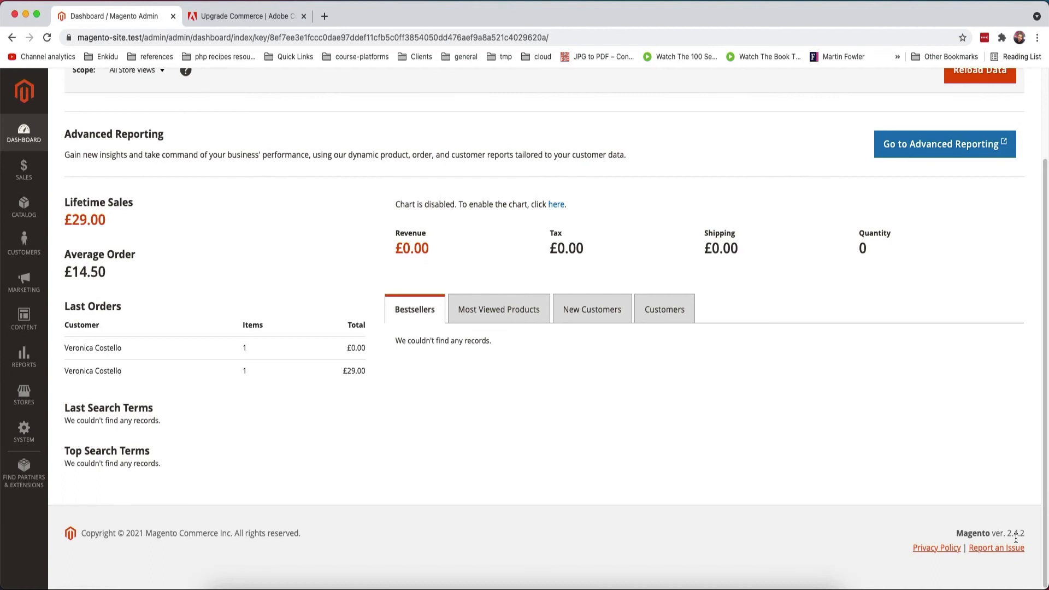
mouse_move(726, 490)
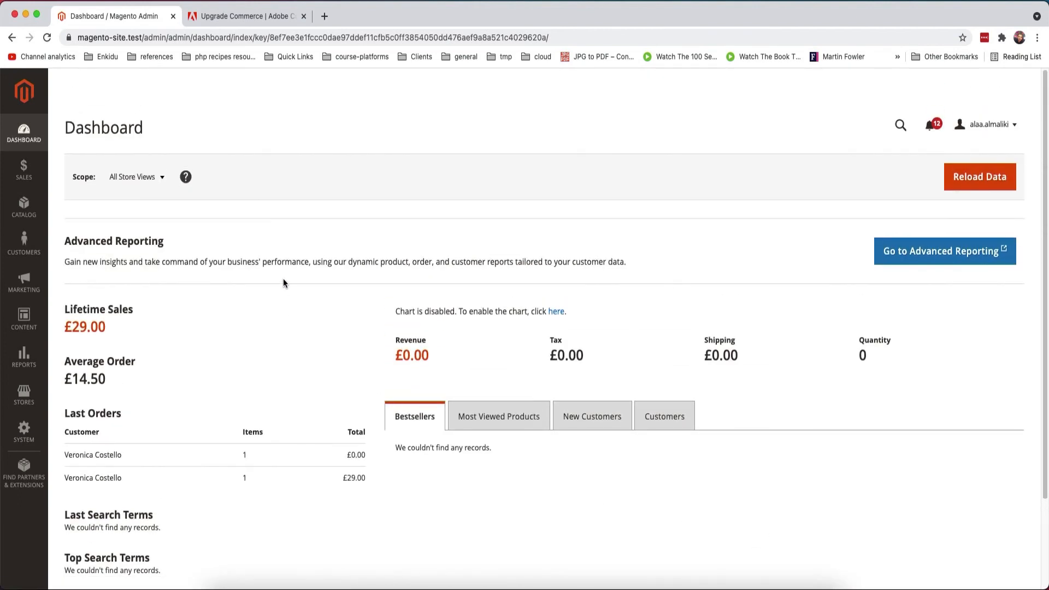
Scroll the refreshed dashboard to its footer to confirm Magento ver. 2.4.2.
scroll("down", 3)
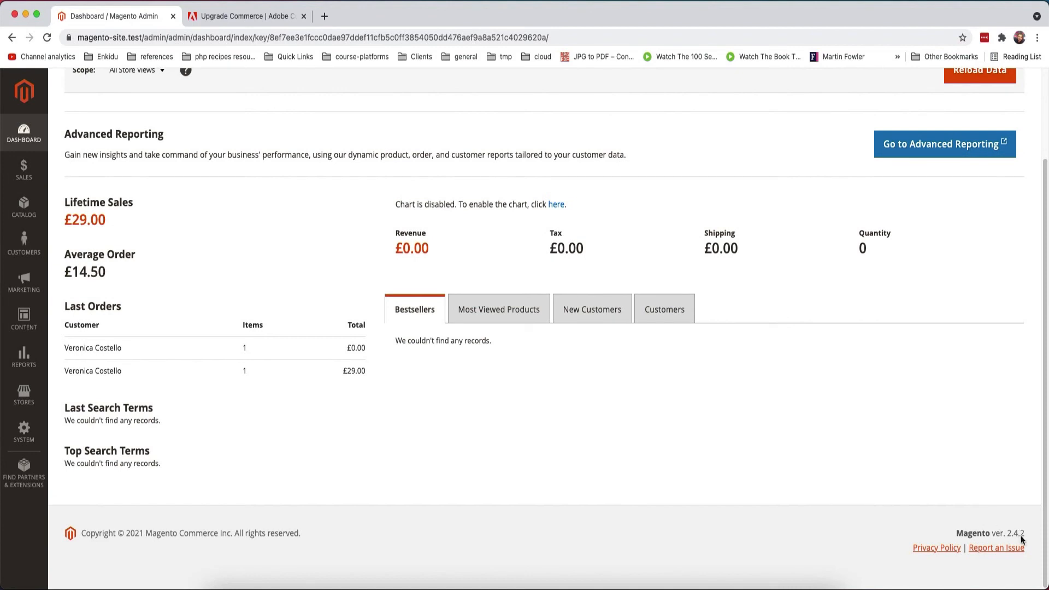